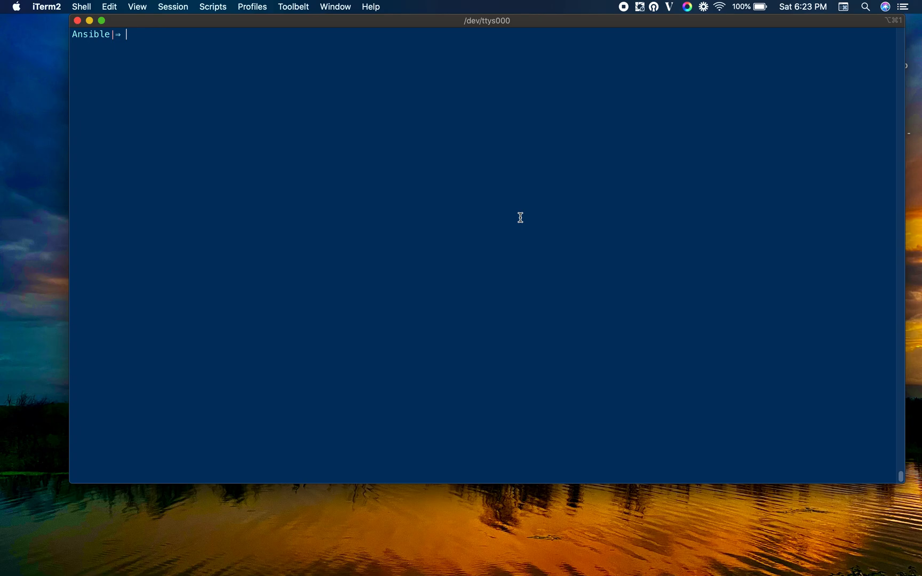
Step: Check with vagrant status that the default VM is running, then print the hosts inventory
text(vagrant status)
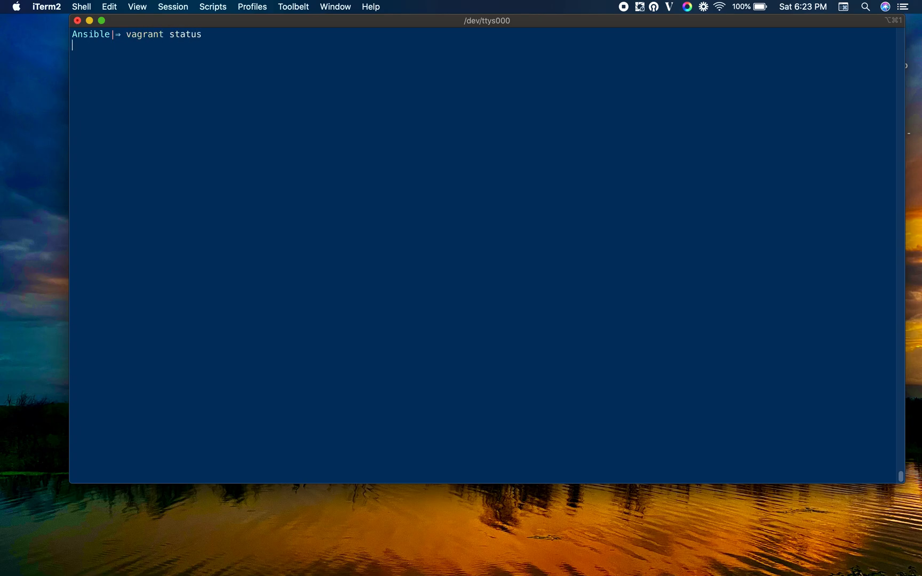
key(Return)
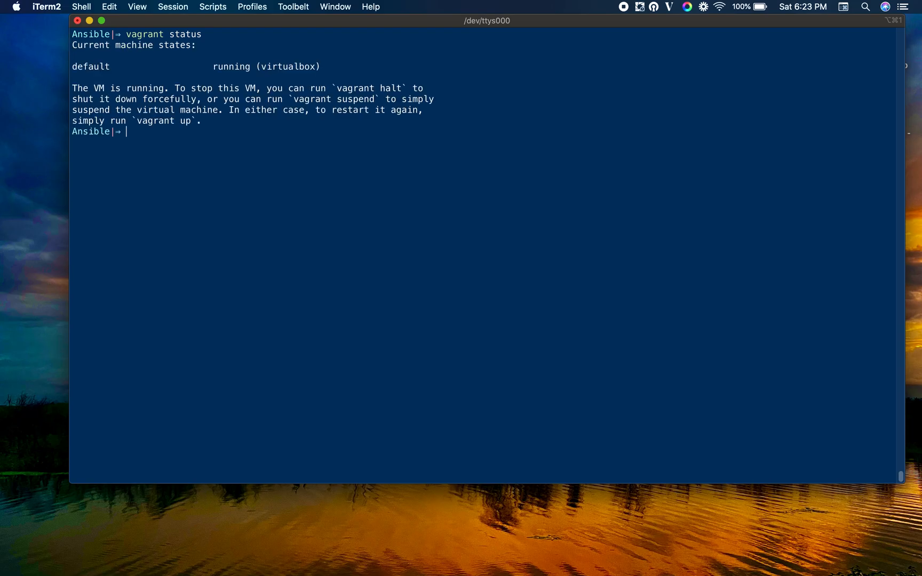
mouse_move(338, 262)
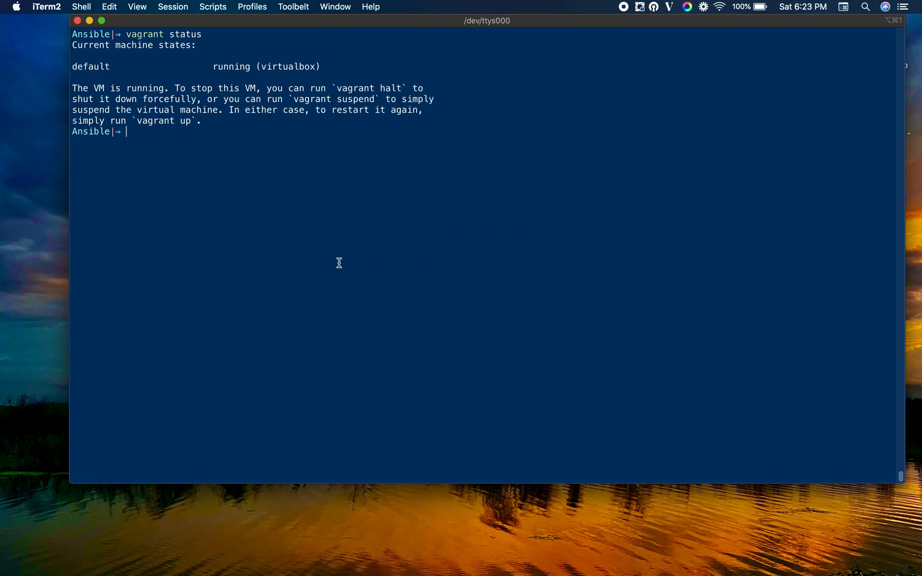
text(an)
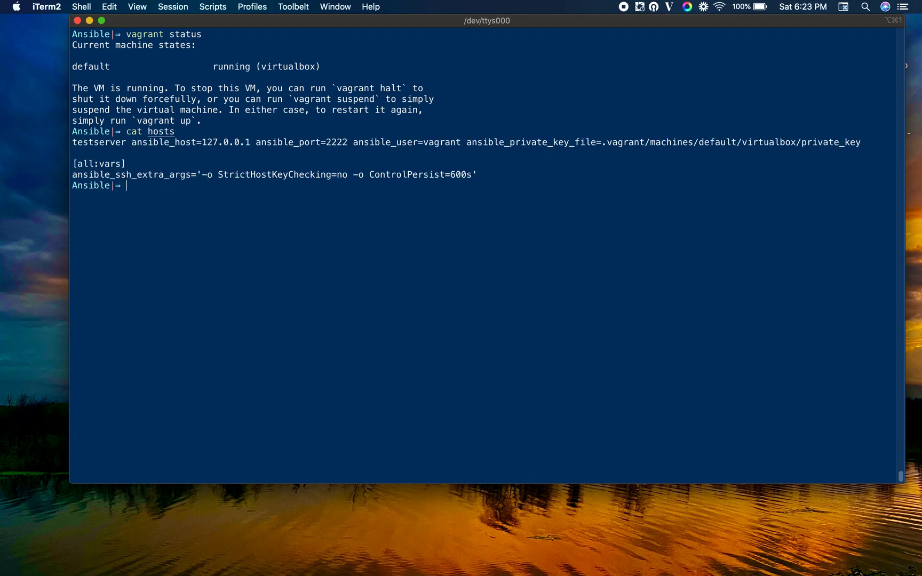
mouse_move(222, 133)
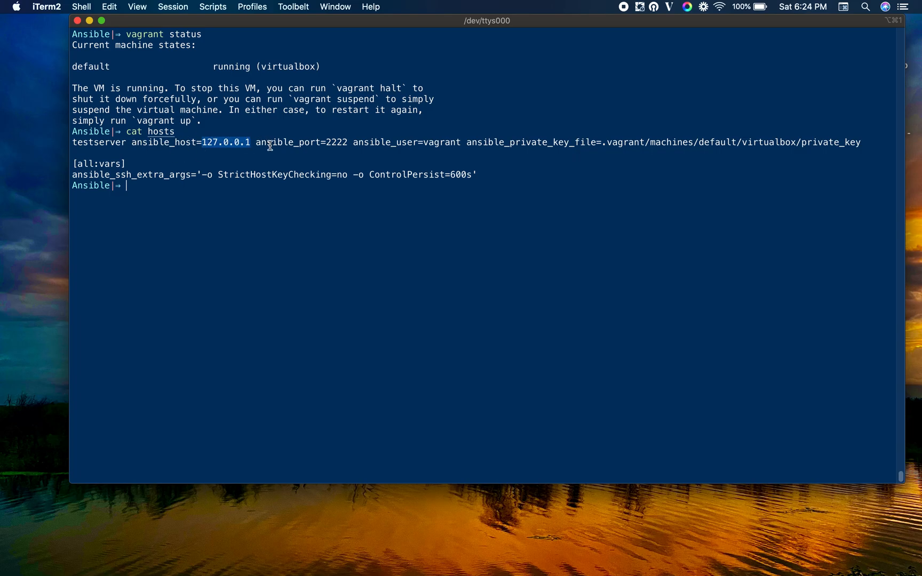
mouse_move(353, 143)
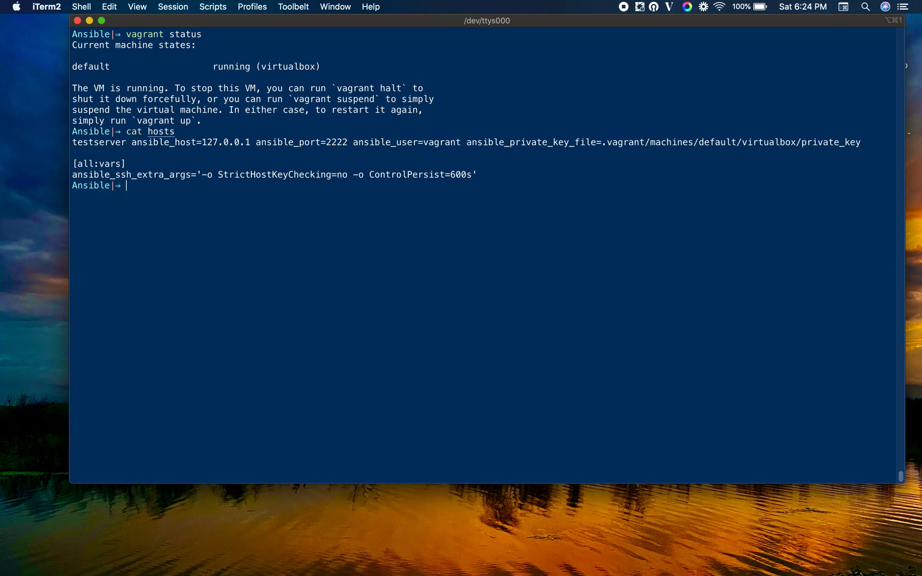
Step: Ping testserver with `ansible -m ping testserver`, getting SUCCESS and pong
text(ansible)
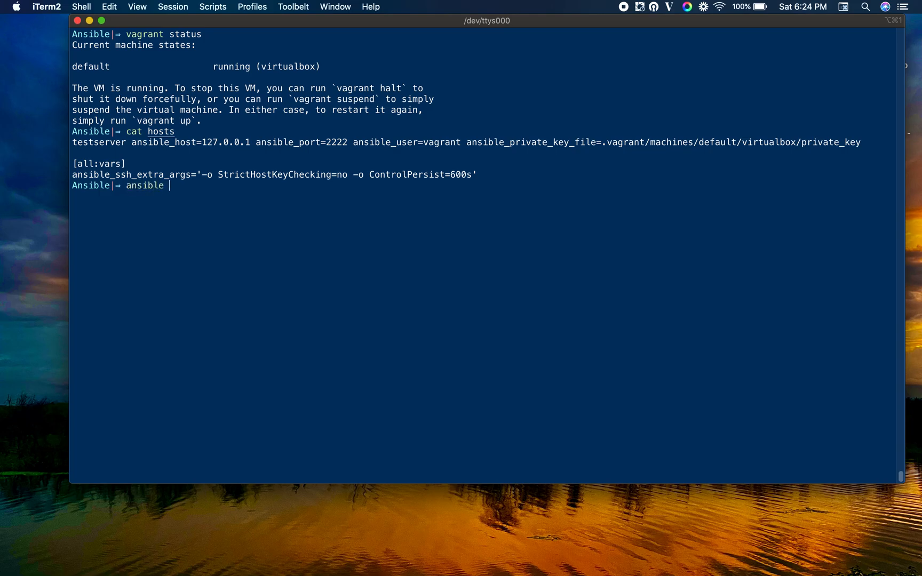
text(-m ping)
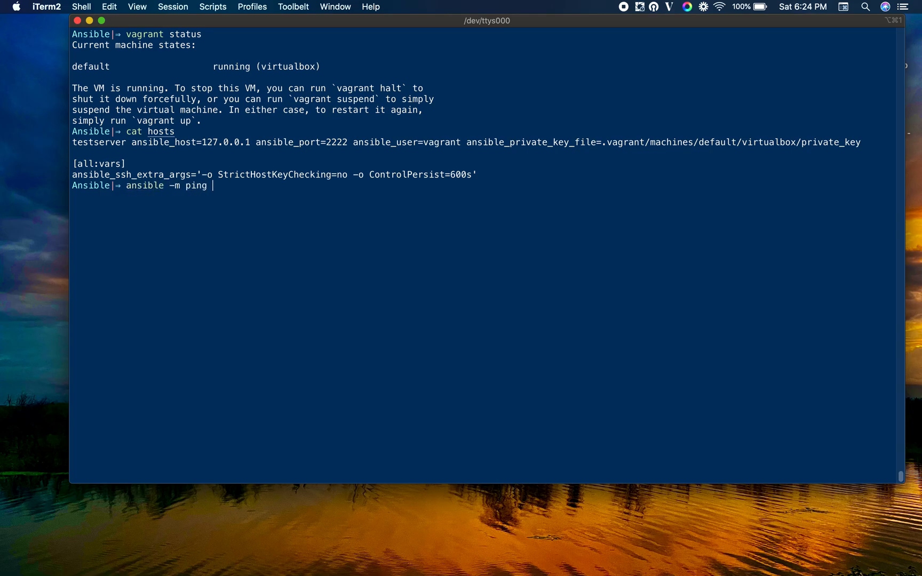
text(testserv)
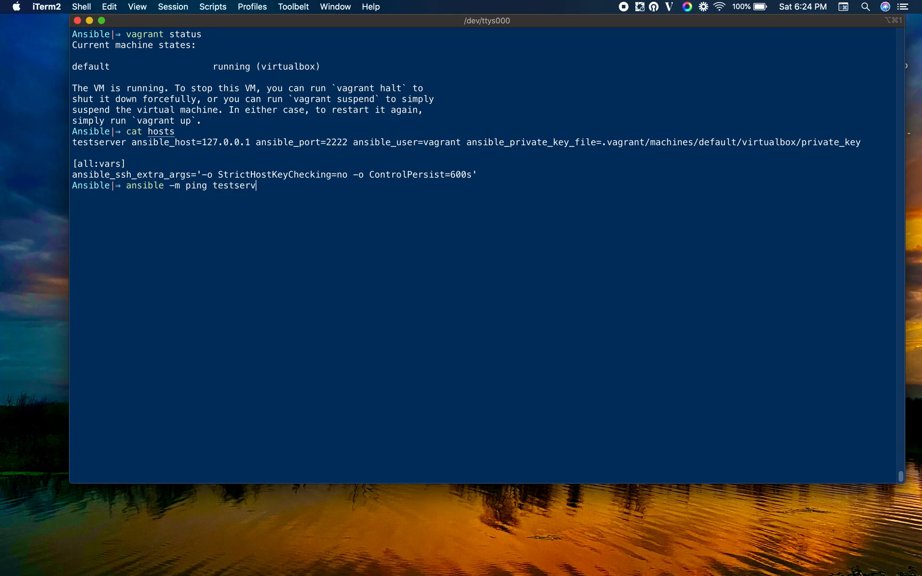
text(er)
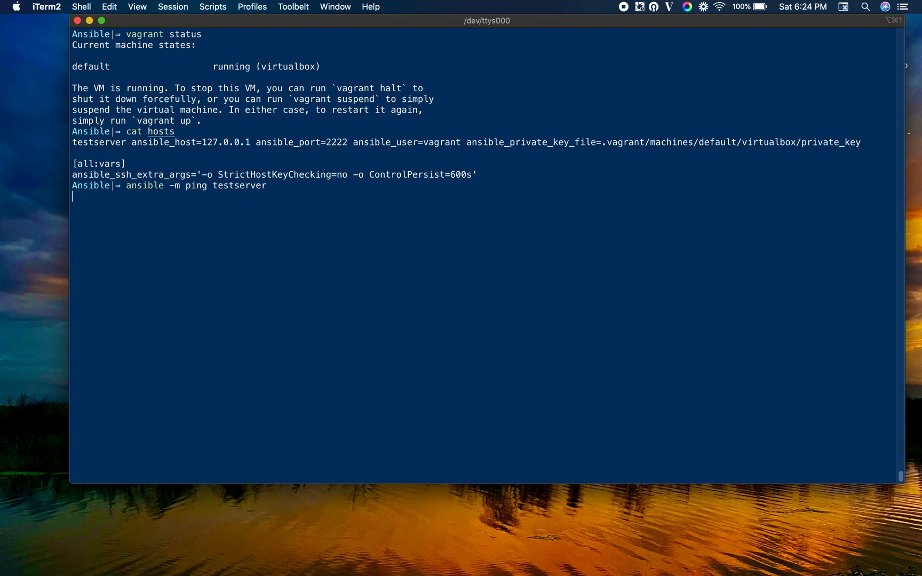
key(Return)
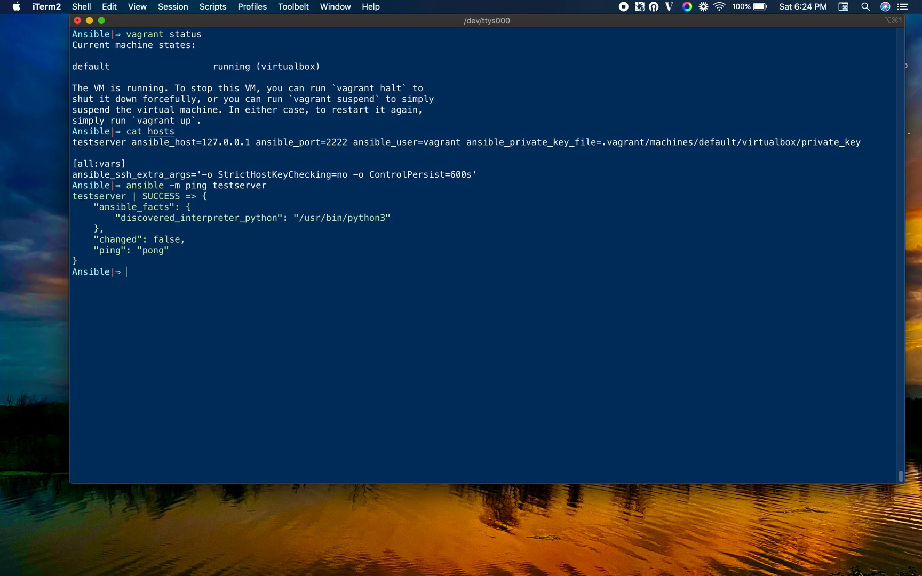
text(vag)
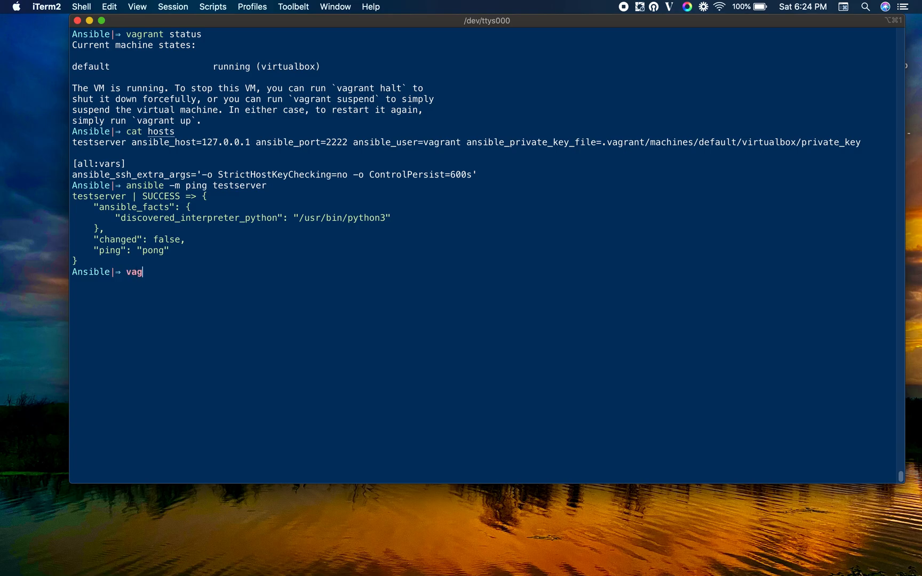
Step: Destroy the default Vagrant VM with vagrant destroy, confirming with y
text(rant)
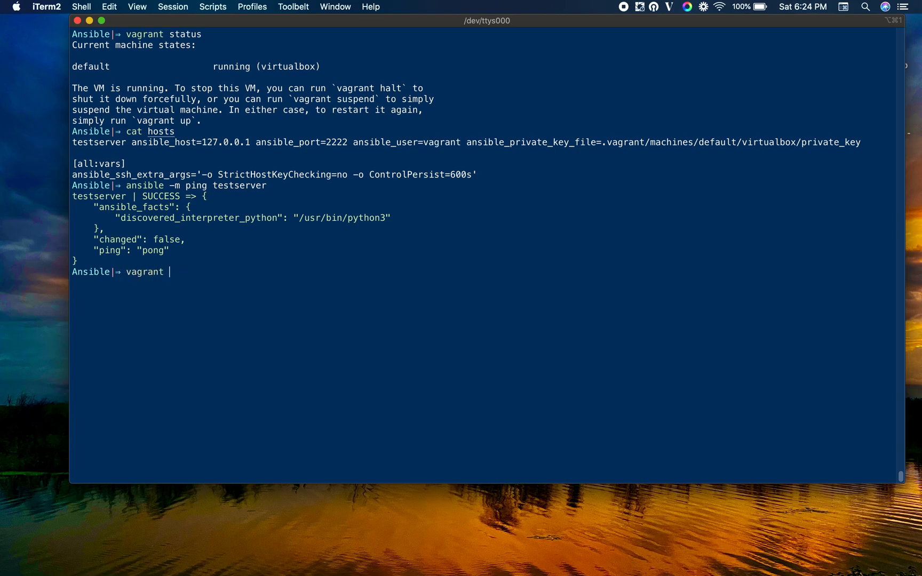
text(dest)
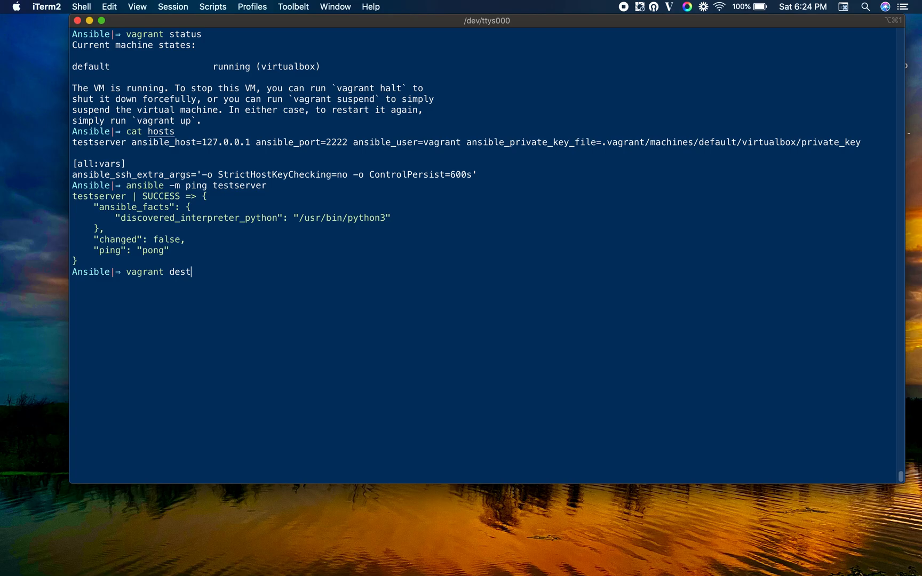
text(roy)
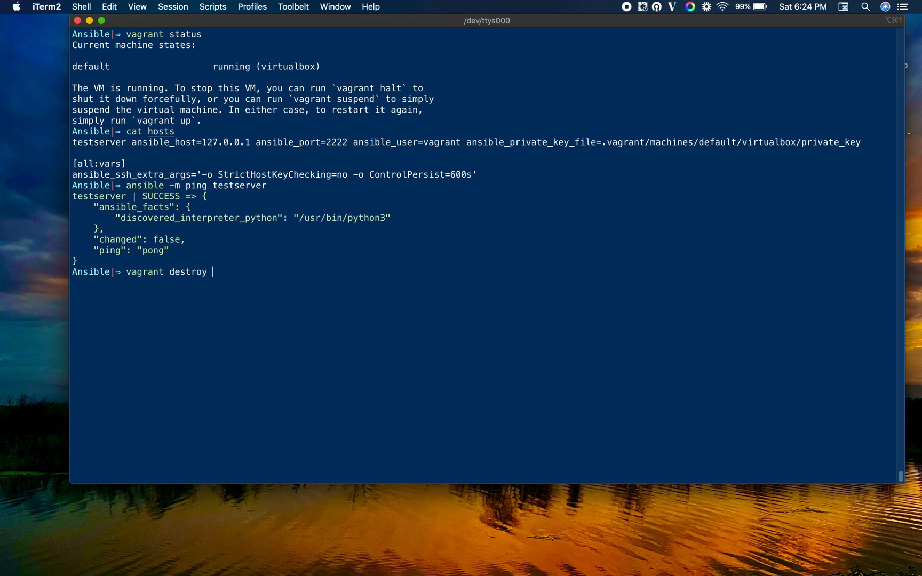
key(Return)
text(y)
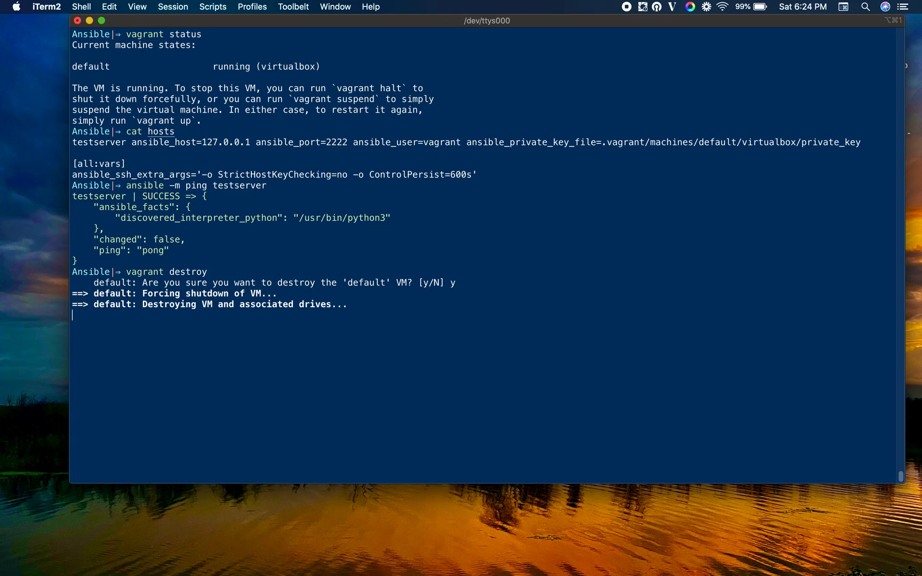
key(Return)
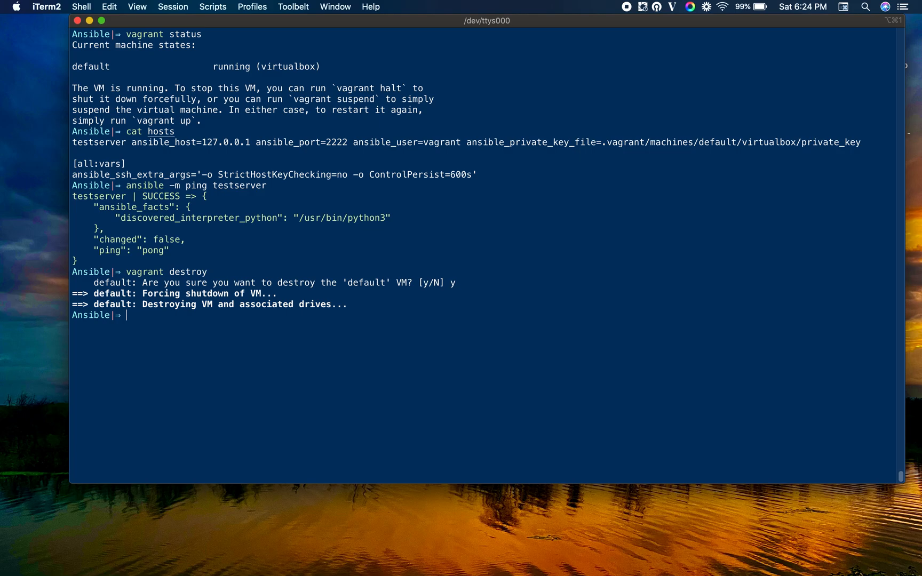
Step: Confirm vagrant status reports the VM as not created and clear the terminal
text(v)
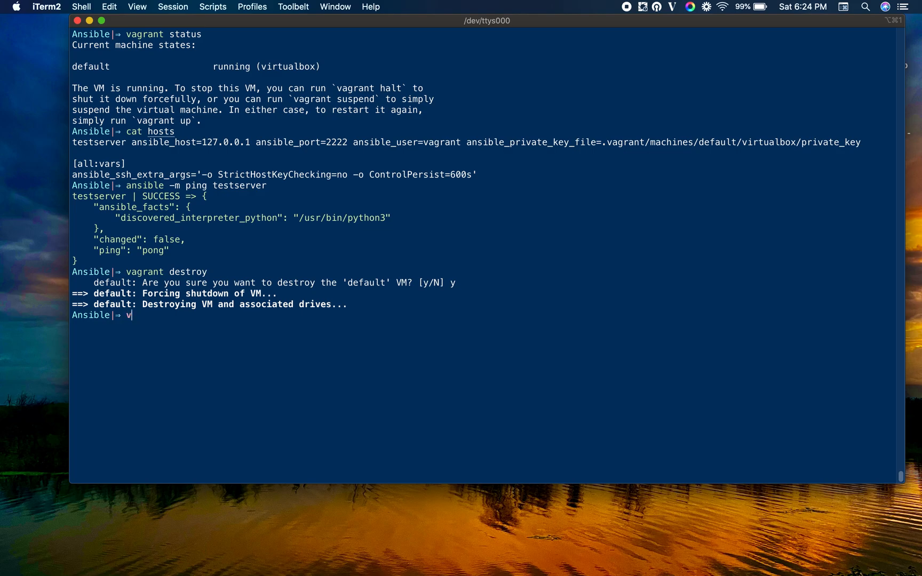
text(agrr)
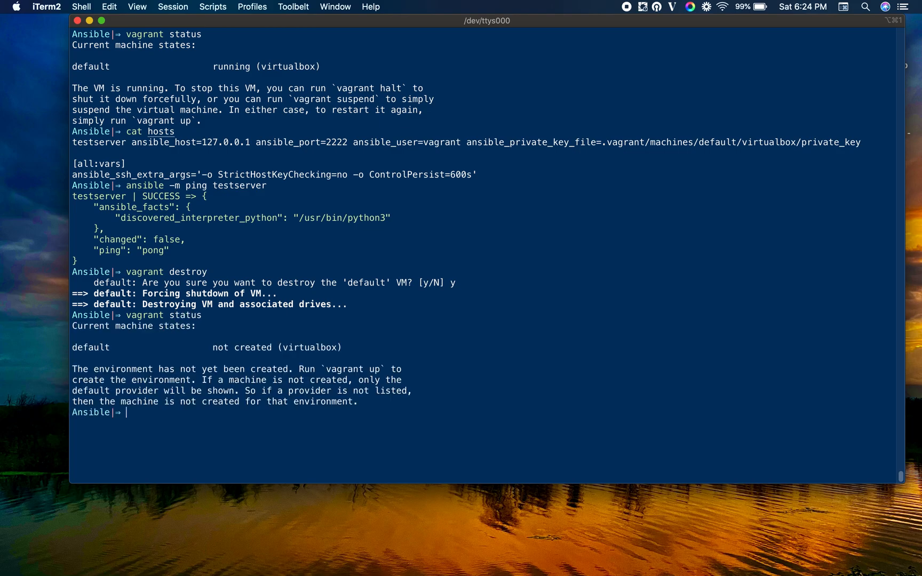
text(vagrant status)
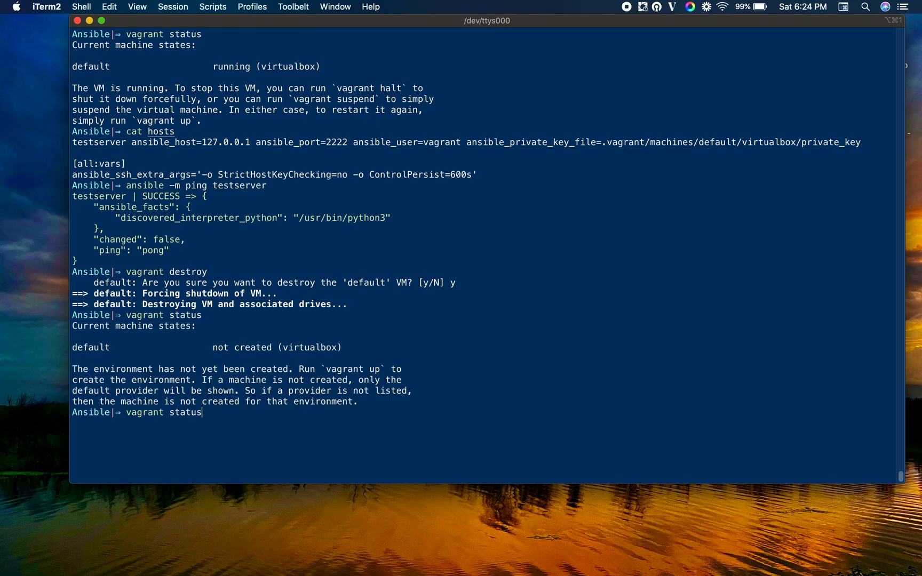
key(Return)
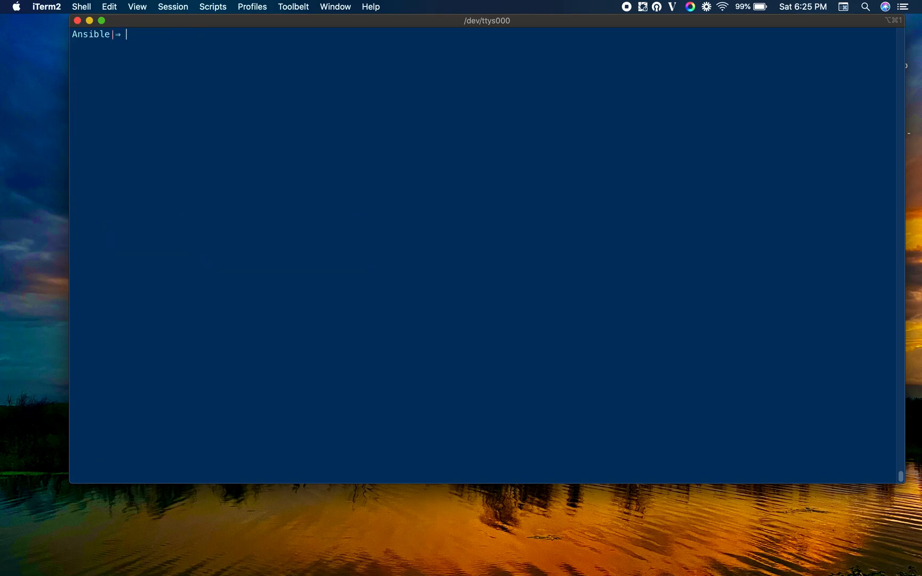
Step: Bring up a new VM with vagrant up, choosing bridge interface 1 (Wi-Fi)
text(vagrant up)
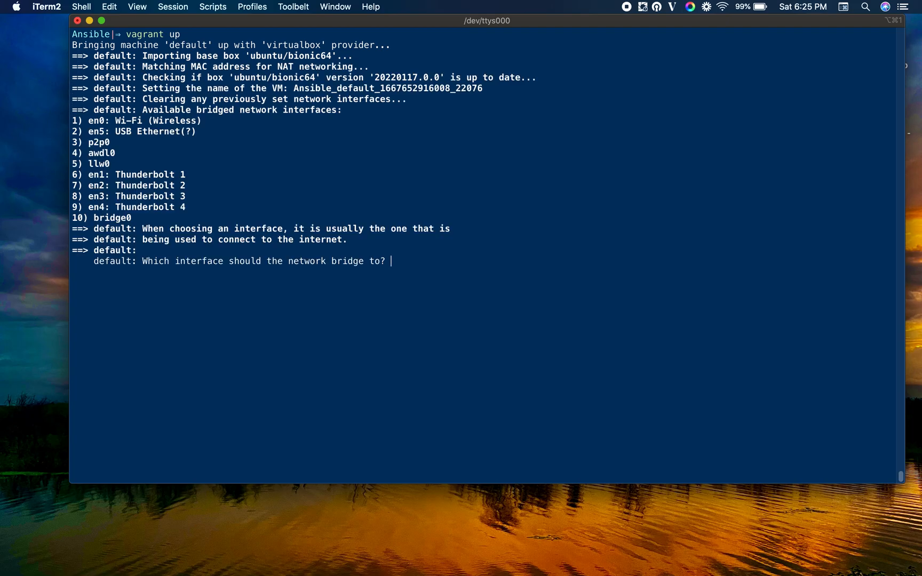
text(1)
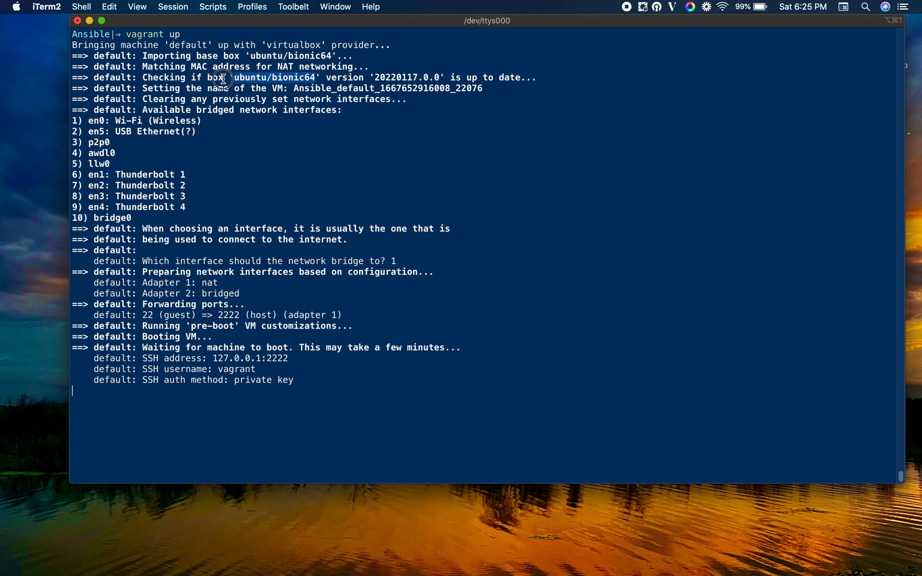
mouse_move(331, 133)
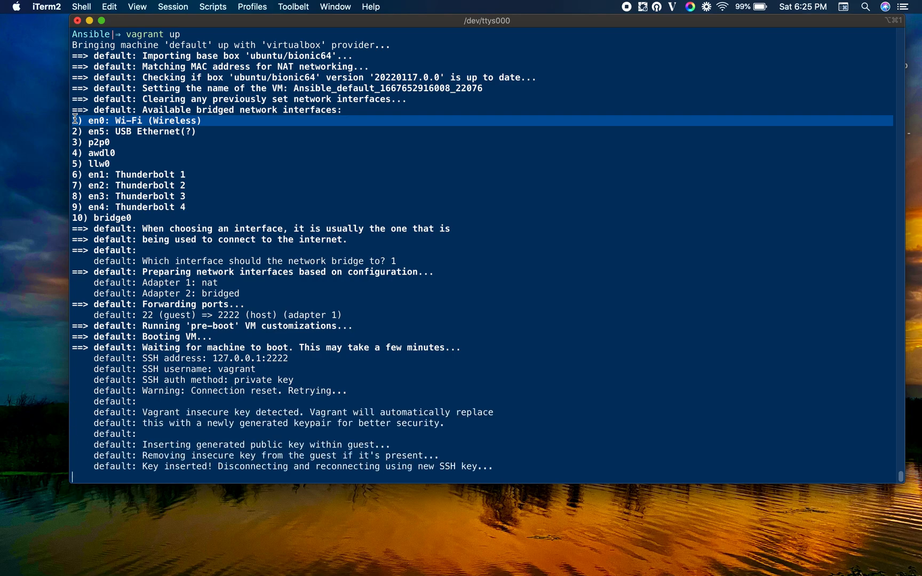
scroll(down, 3)
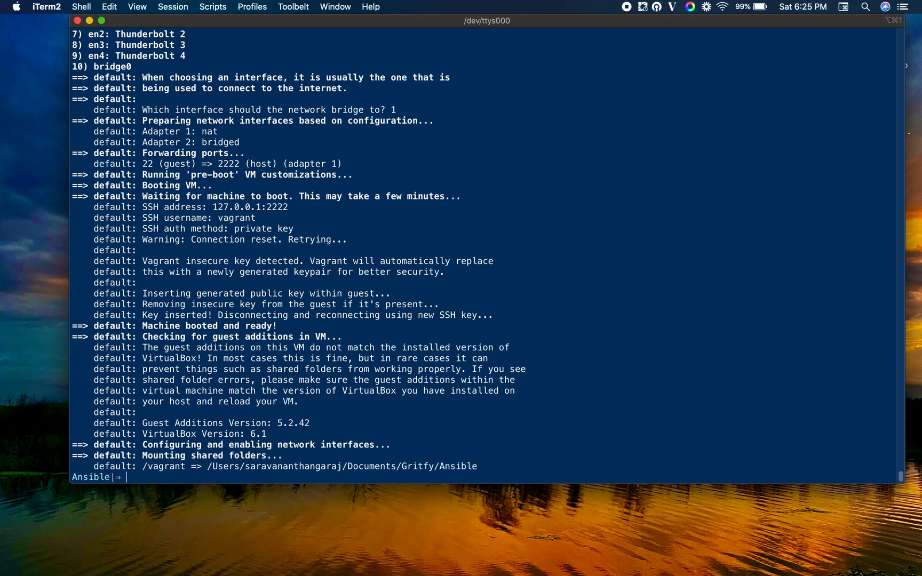
Step: Run vagrant status to confirm the VM is running, then ping testserver for pong
text(vagrant status)
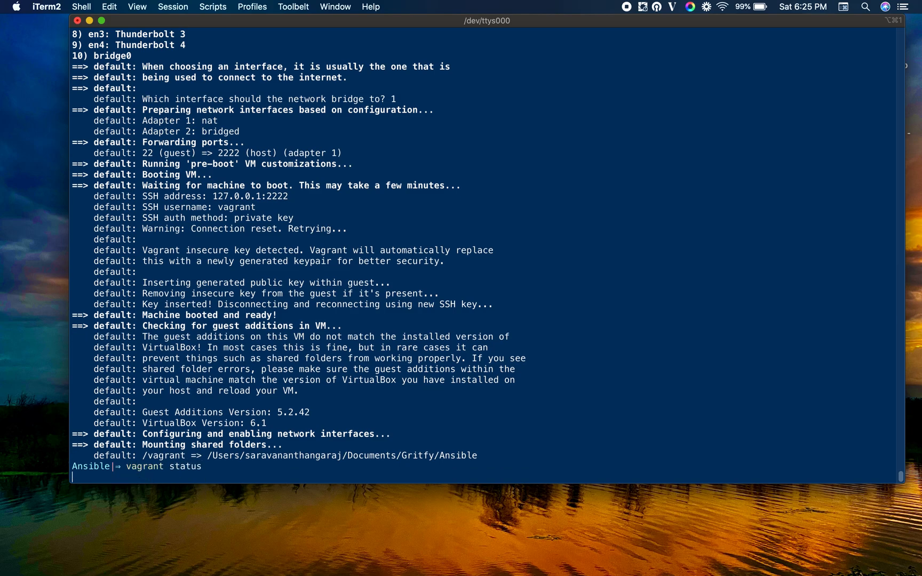
key(Return)
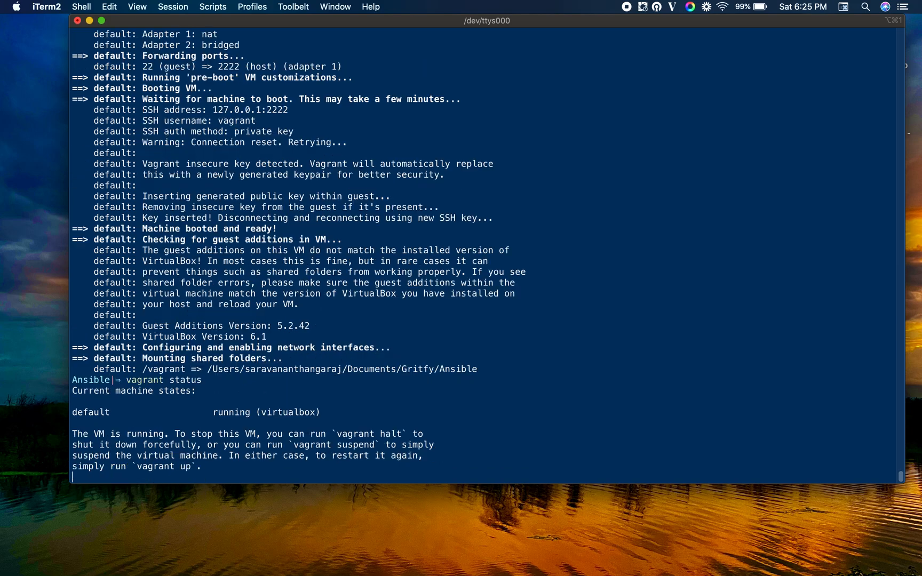
key(Return)
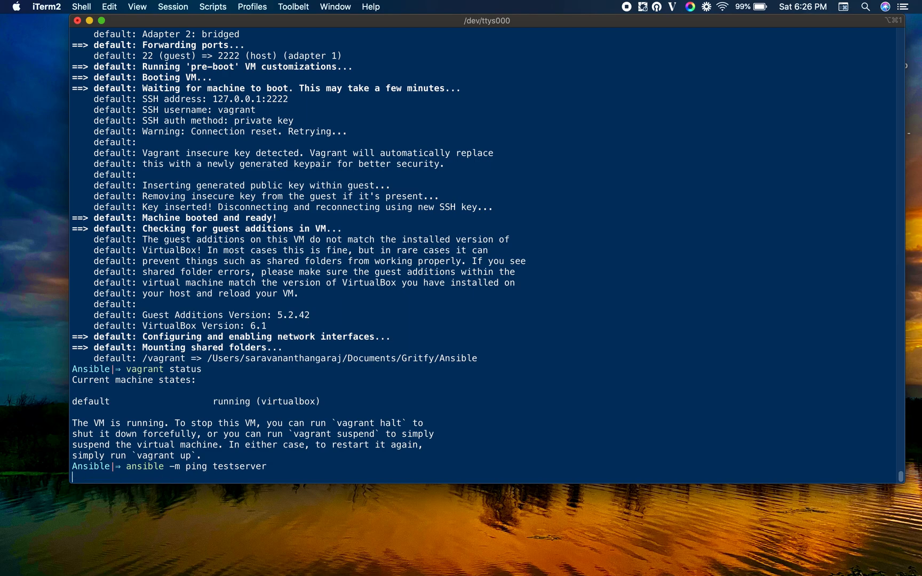
key(Return)
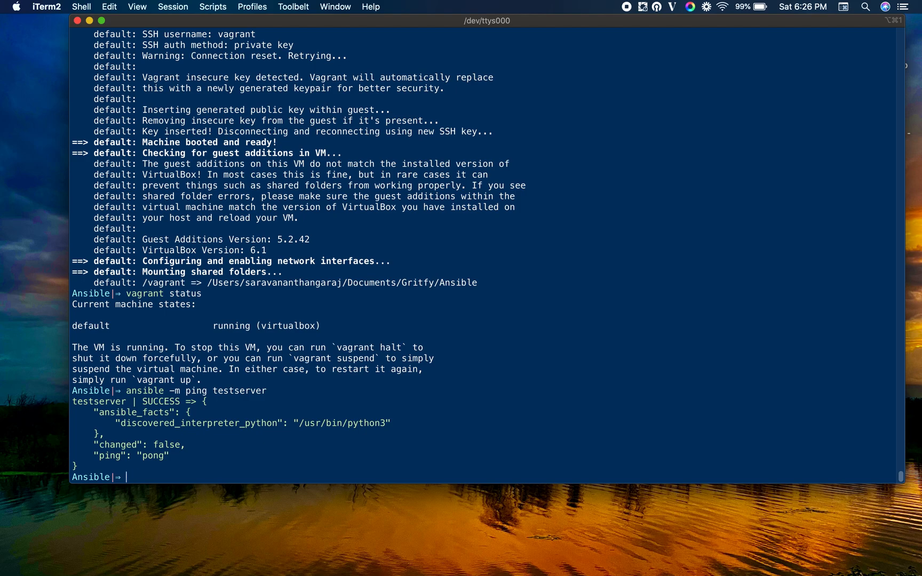
Step: Run ansible testserver -m shell -a "java -version", which fails with java: not found (rc 127)
text(a)
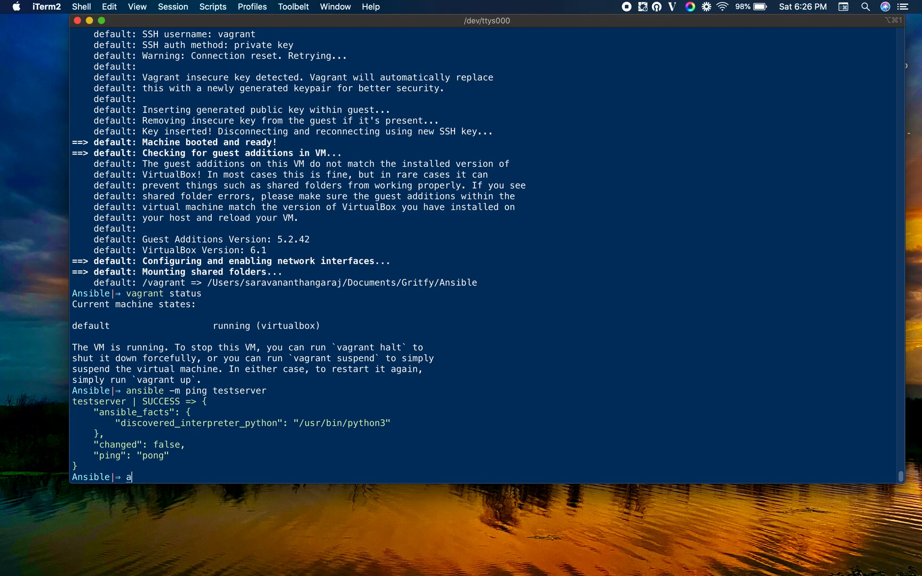
text(nsibl)
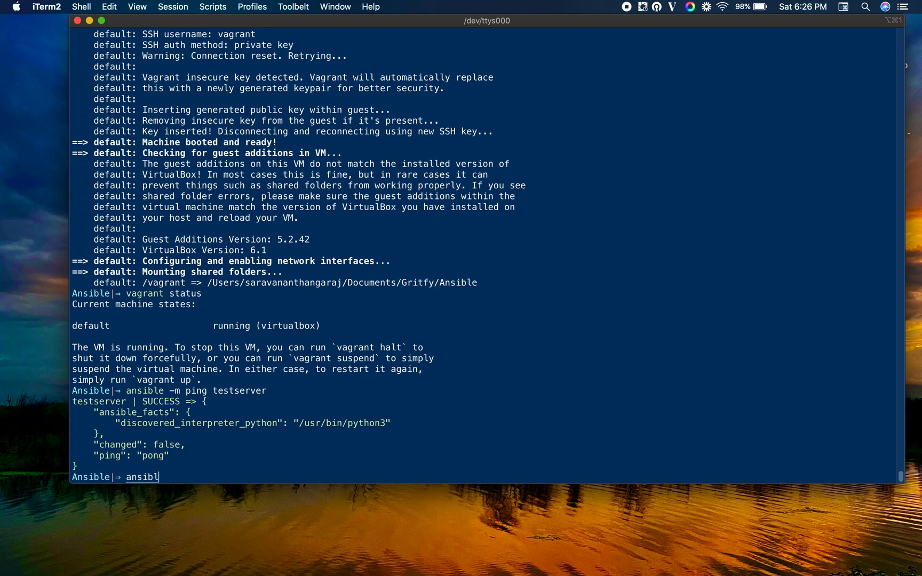
text(e)
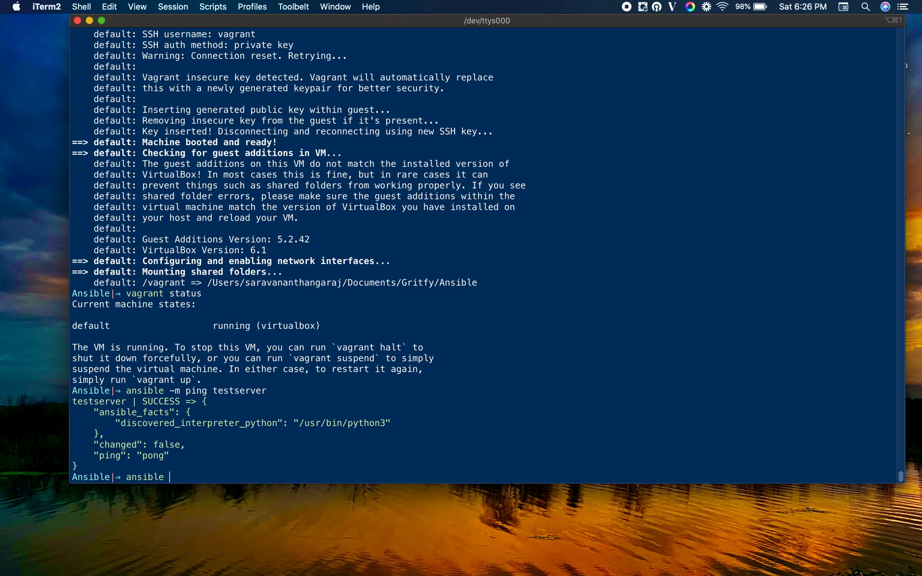
text(-m shell)
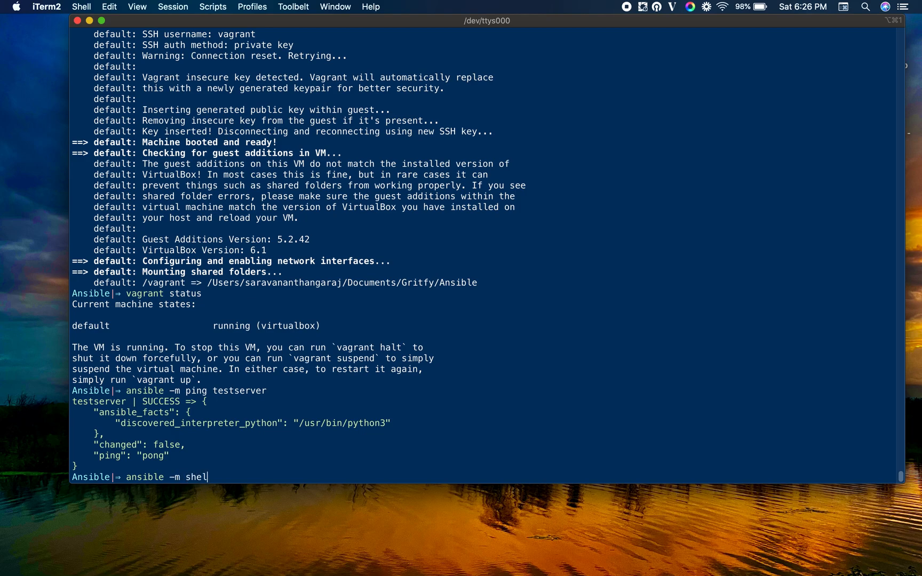
text(l)
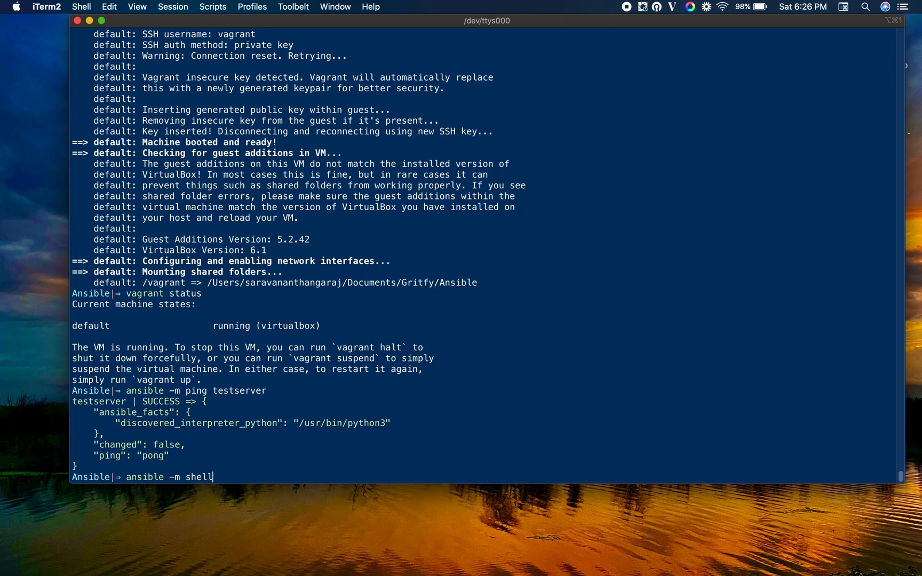
text(" ")
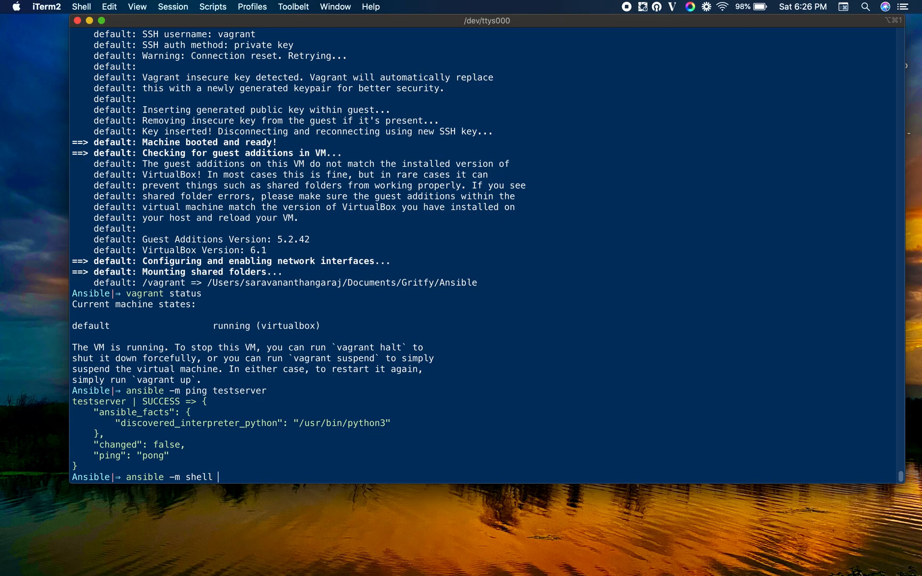
text(-)
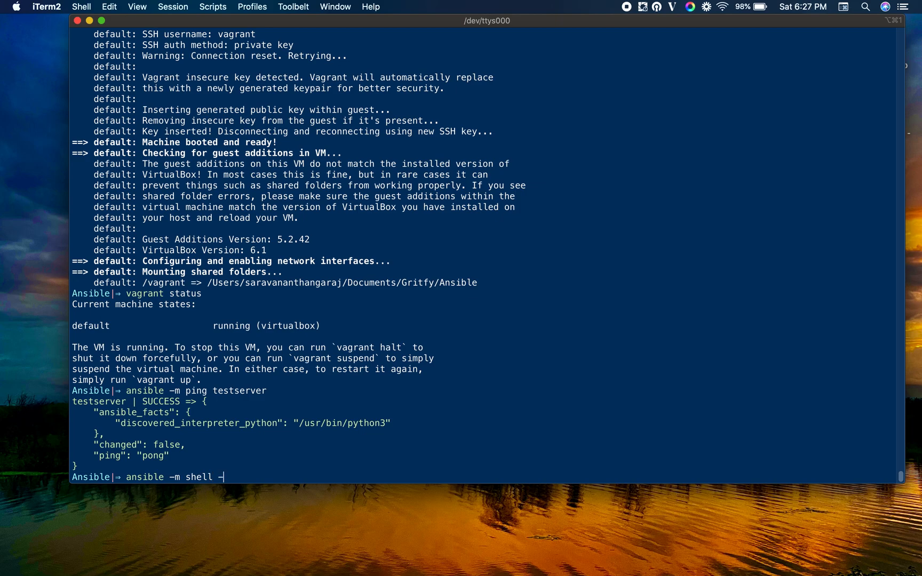
text(a ")
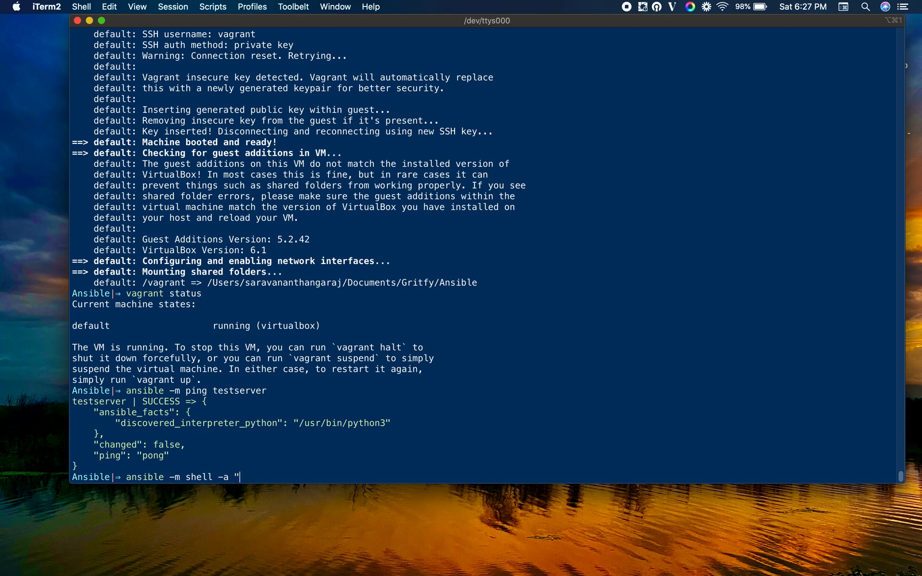
text(java -ves)
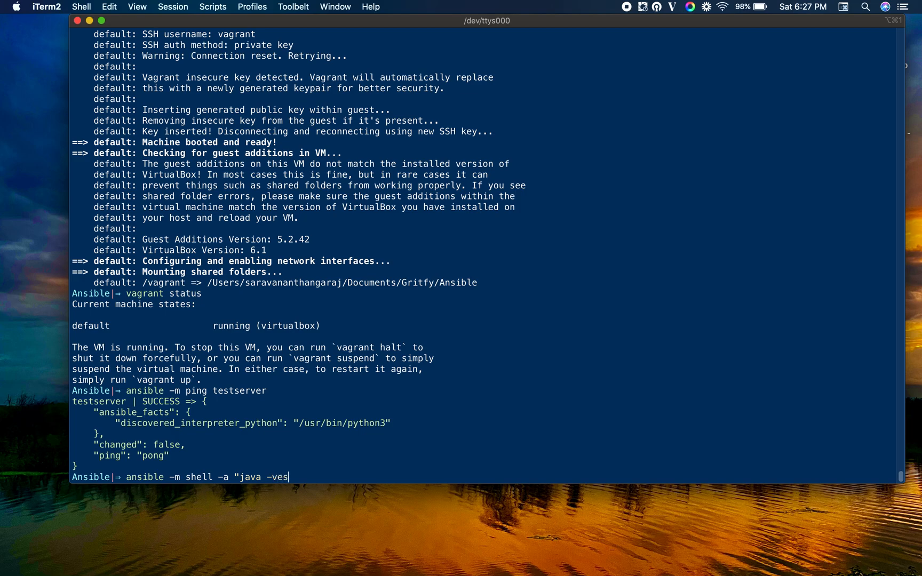
text(sio)
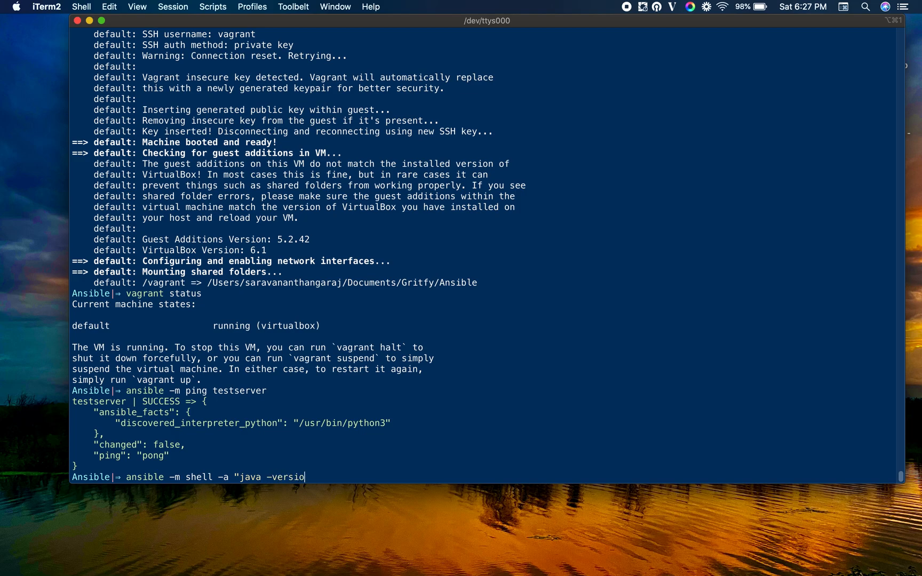
text(n")
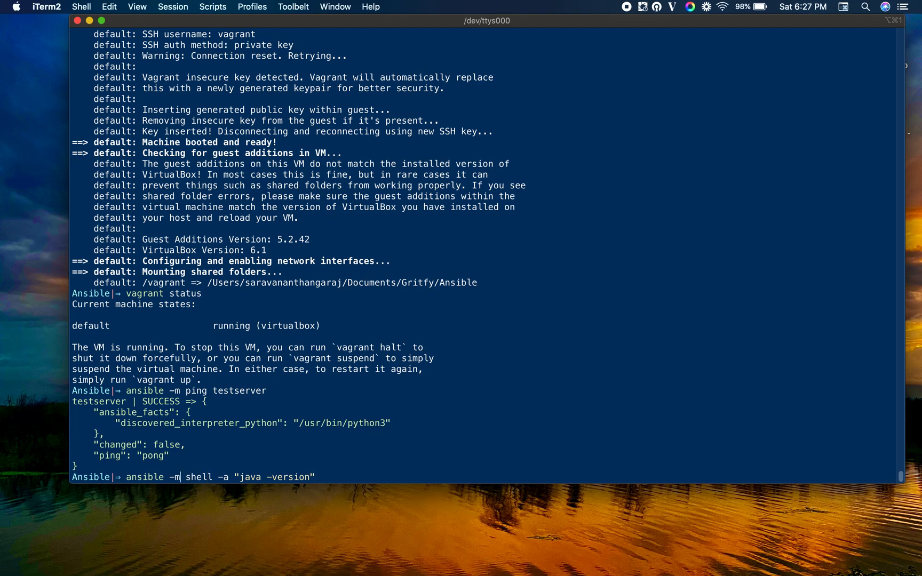
text(testserver)
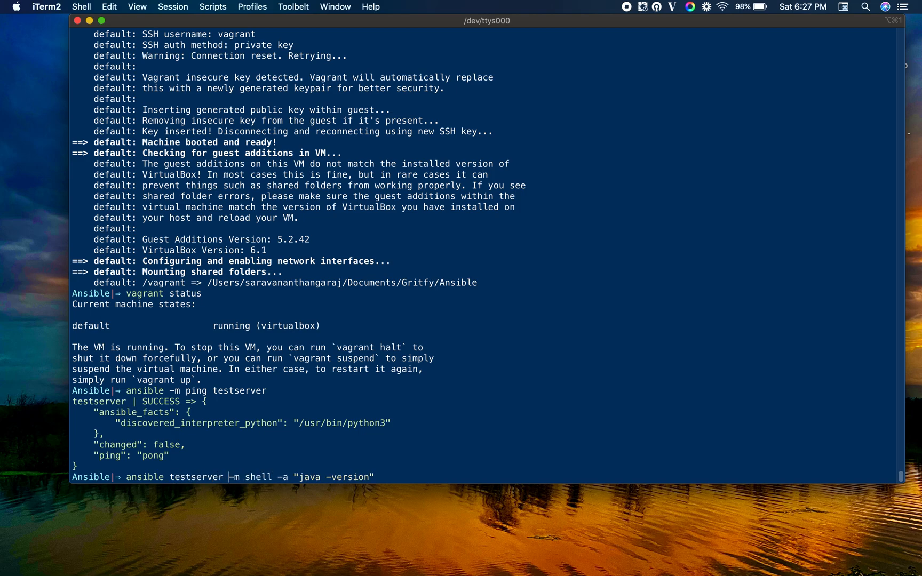
key(Return)
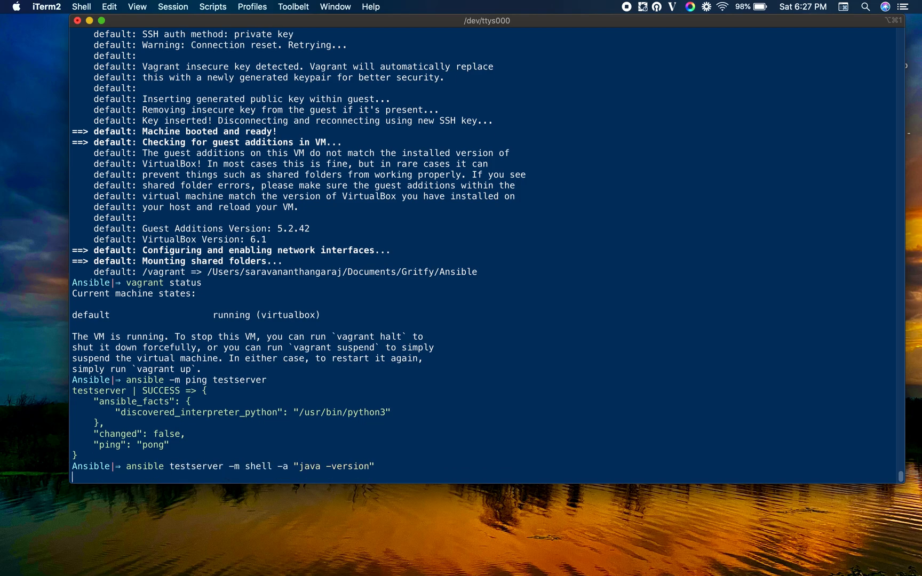
key(Return)
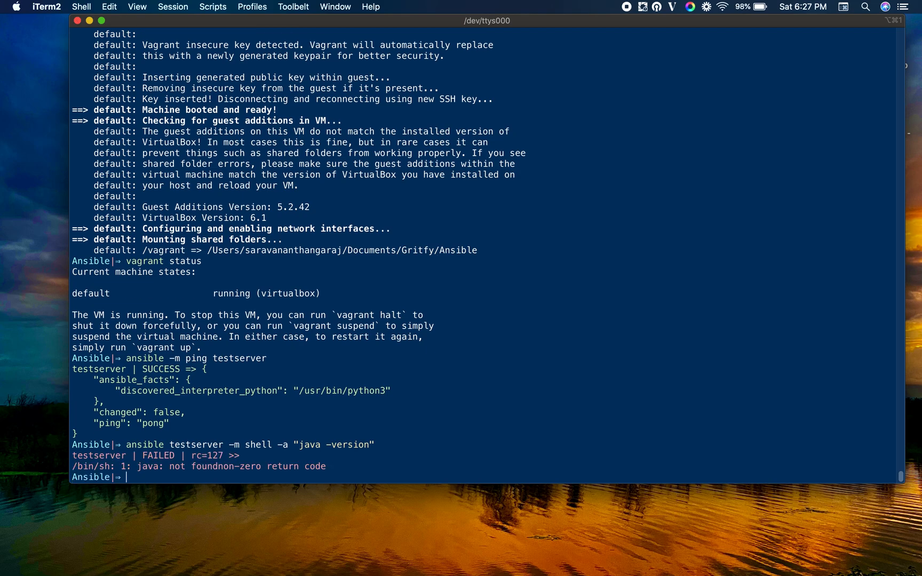
Step: List /opt on testserver with an ad-hoc shell command, showing it empty (total 0)
text(ansible testserver -m shell -a "java -version")
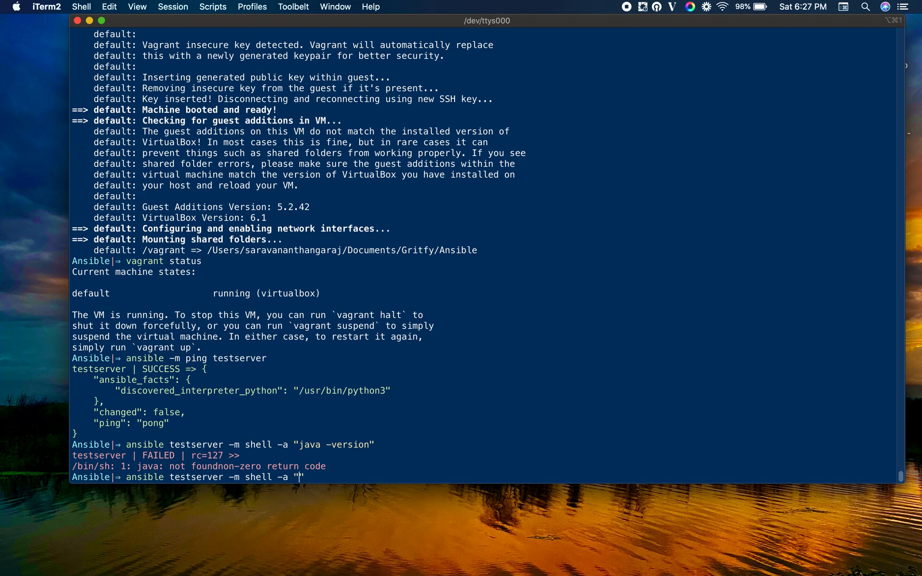
text(ls -lrt /op)
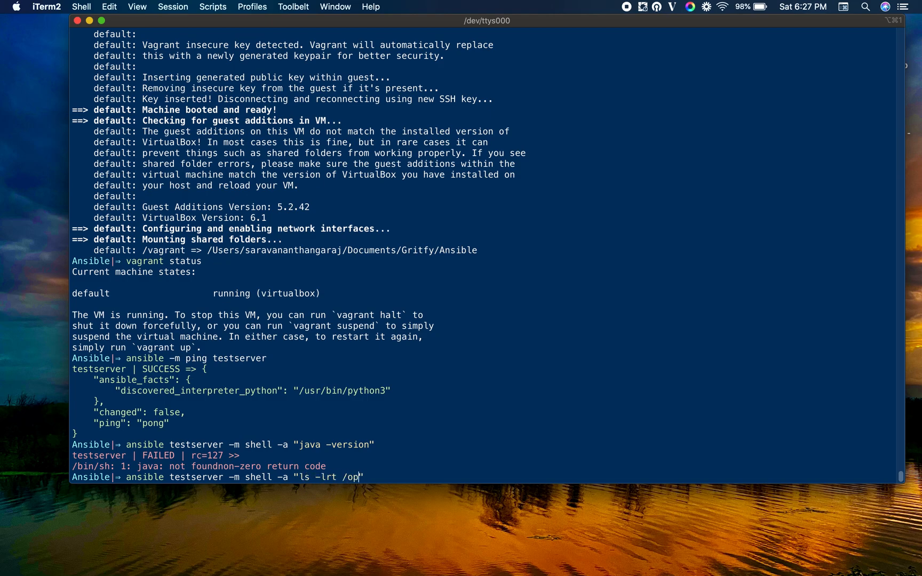
text(t)
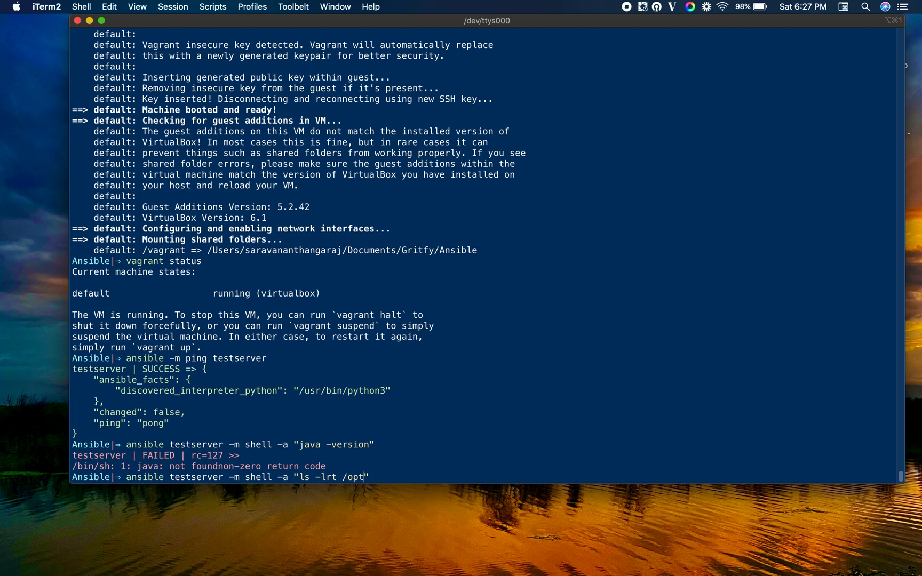
key(Return)
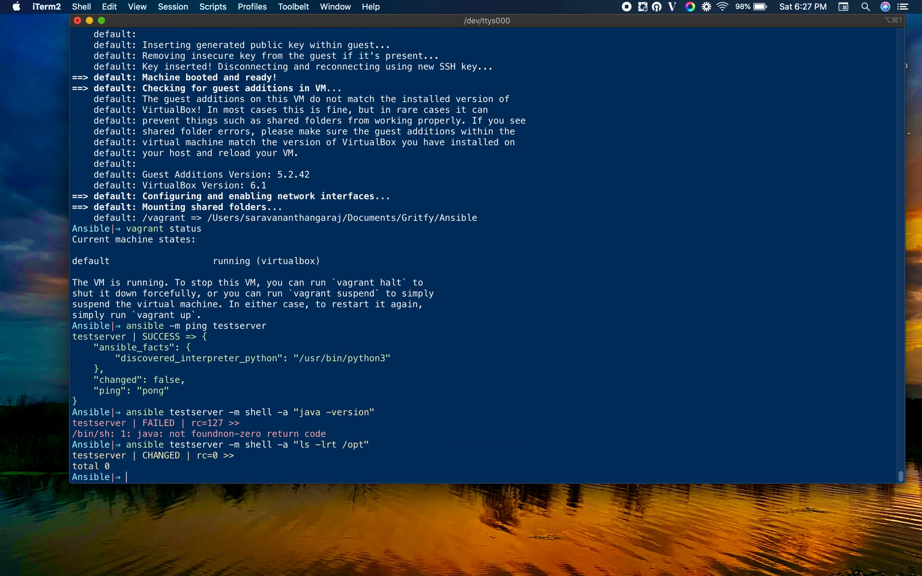
mouse_move(198, 390)
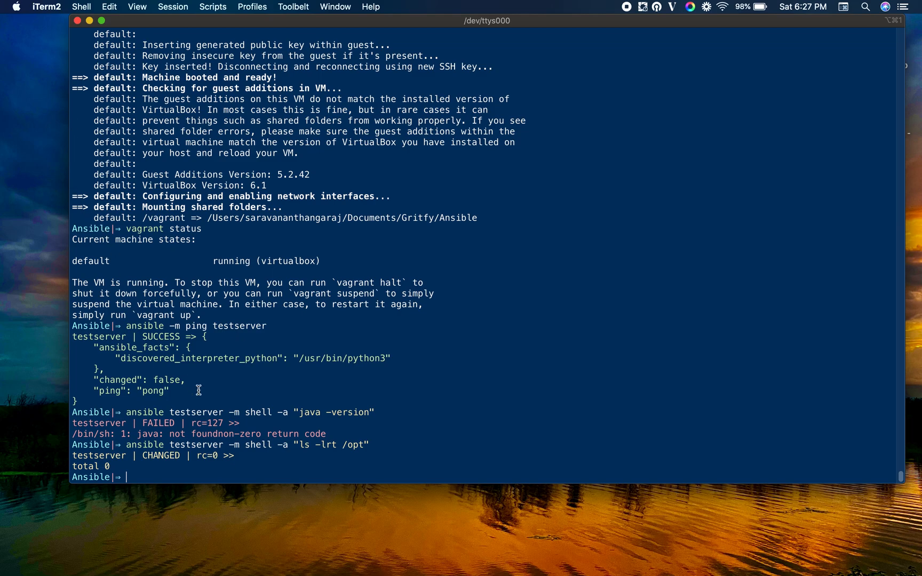
Step: Edit the previous command to run uptime on testserver instead
text(ansible testserver -m shell -a "ls -lrt /opt")
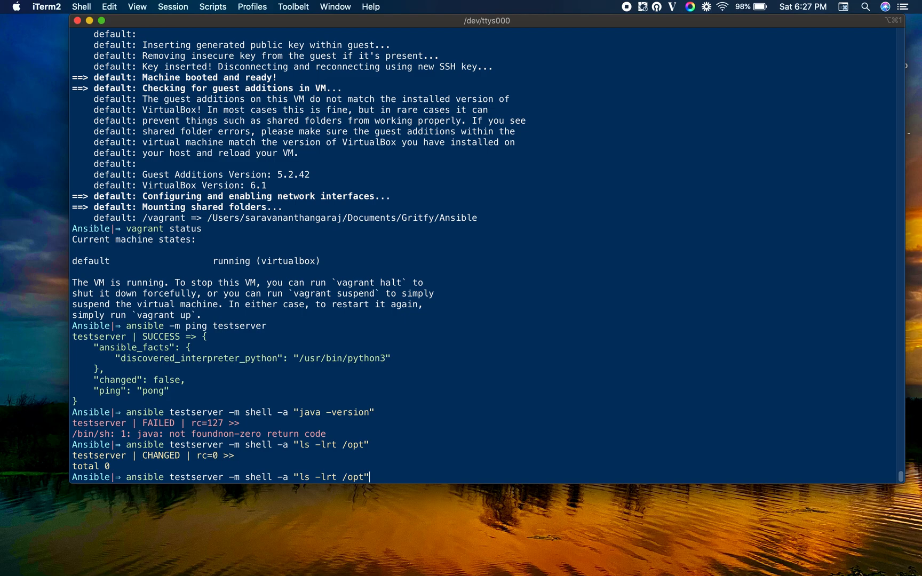
key(Backspace)
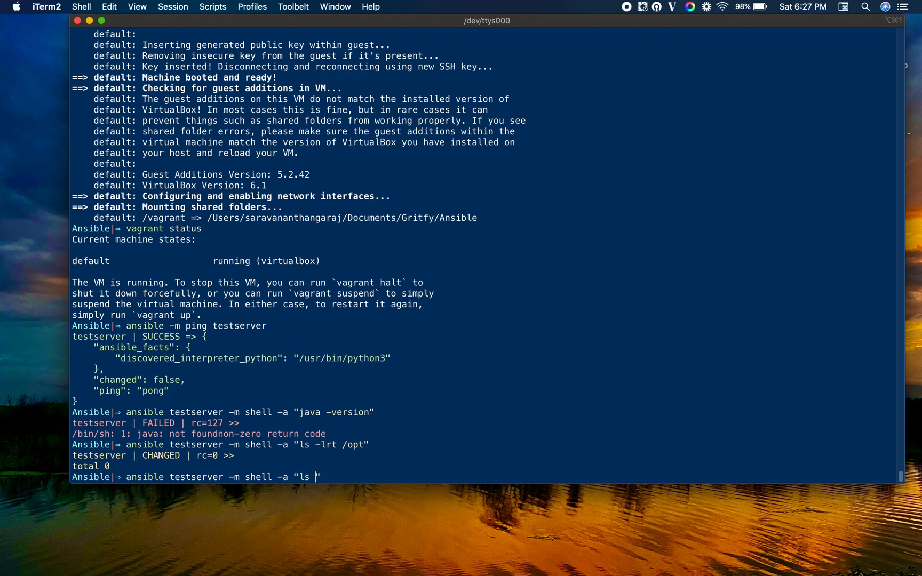
text(upt)
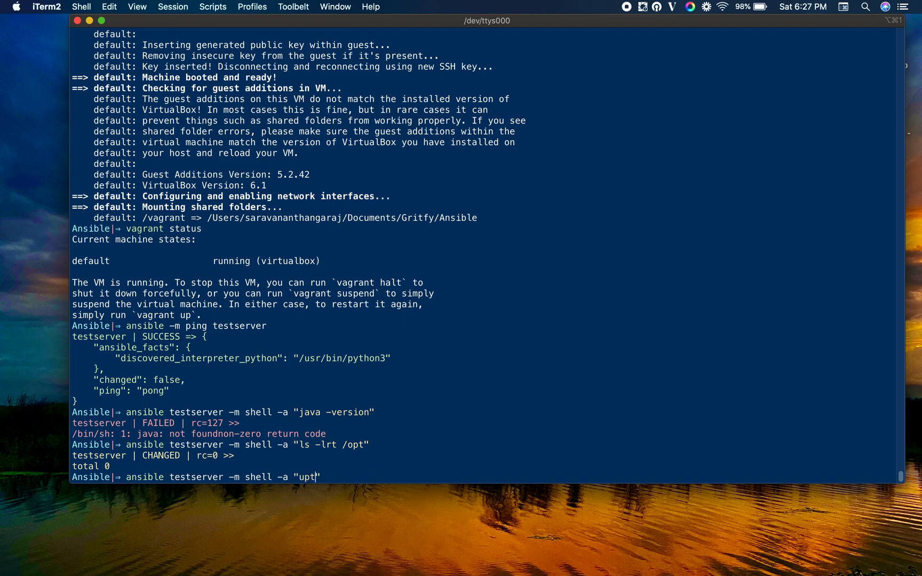
key(BackSpace)
text(ime)
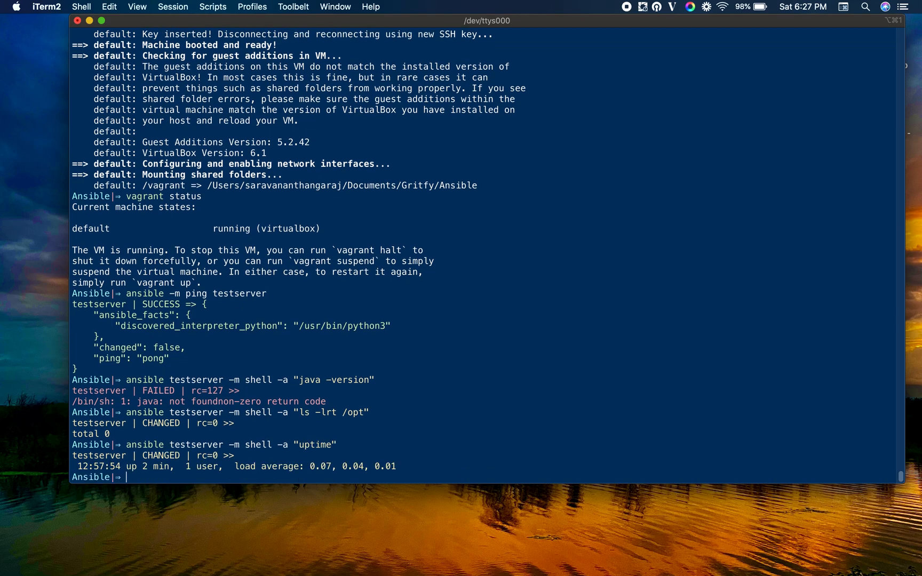
mouse_move(188, 456)
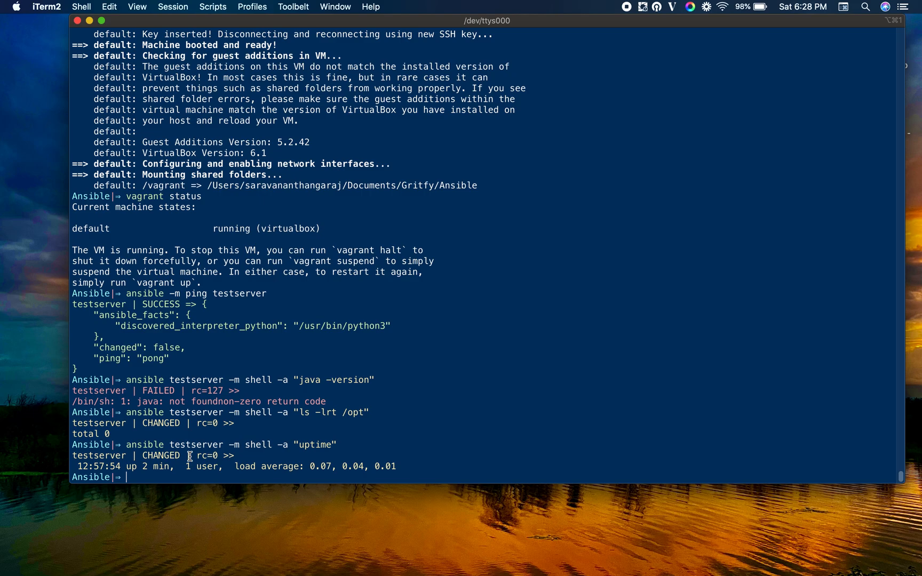
mouse_move(189, 456)
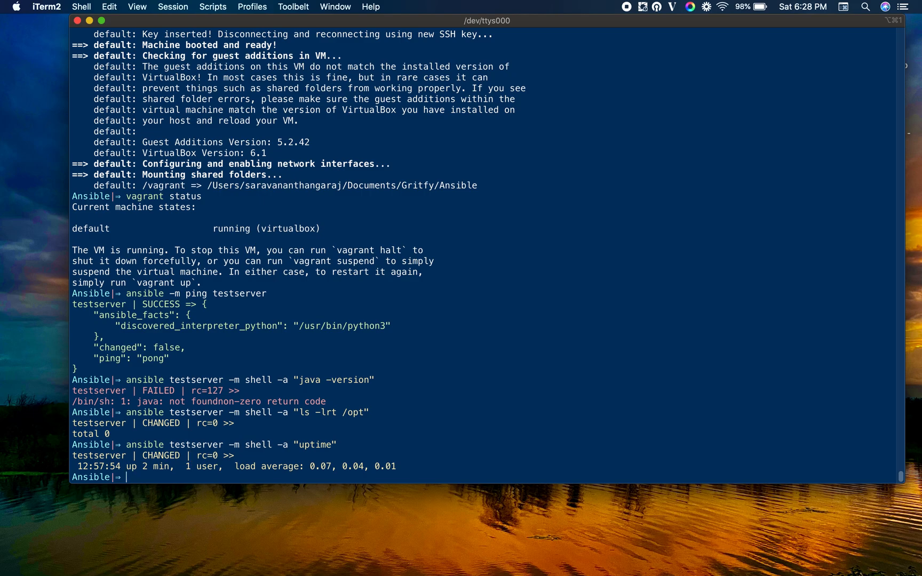
text(ansi)
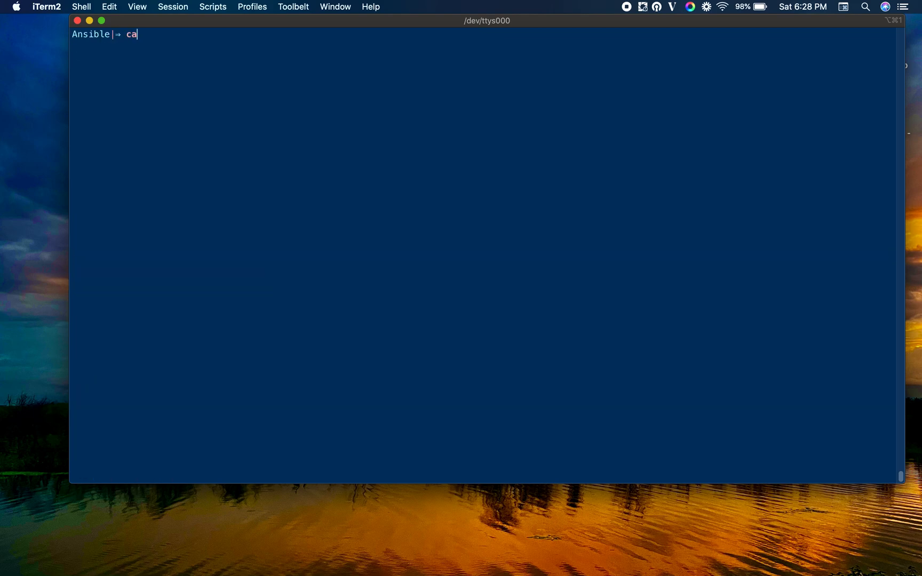
Step: Print install-tomcat.yml and highlight the 'validate if Java is availble' task
text(t ansible-pl)
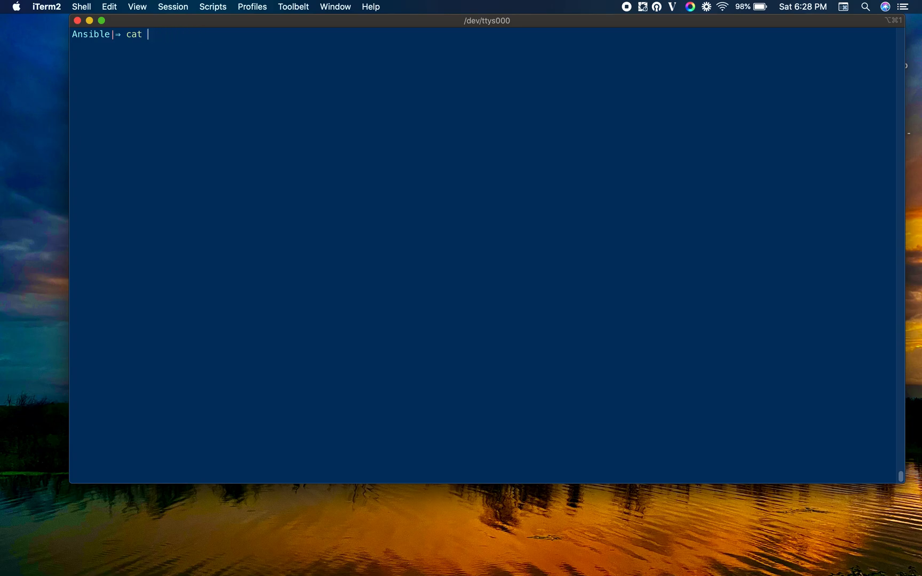
text(install-tomcat.yml)
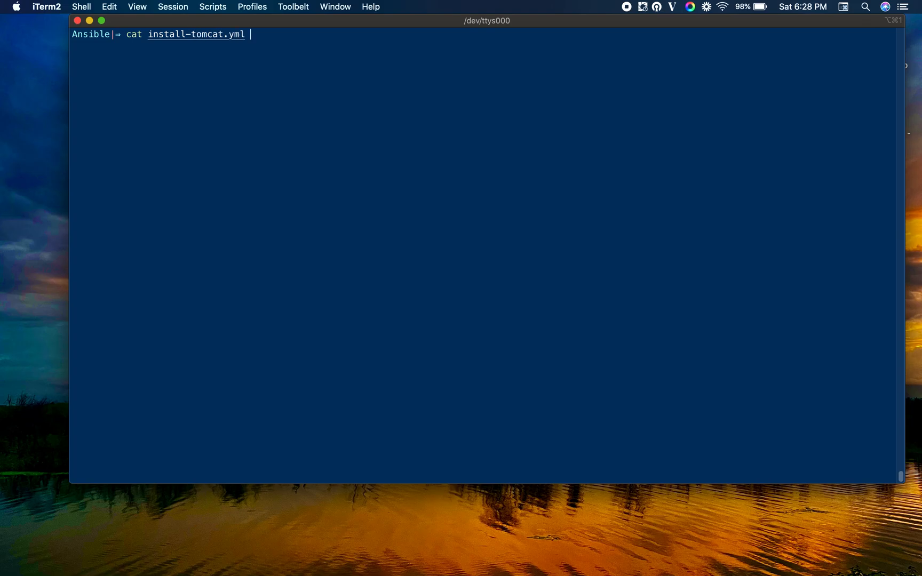
key(Return)
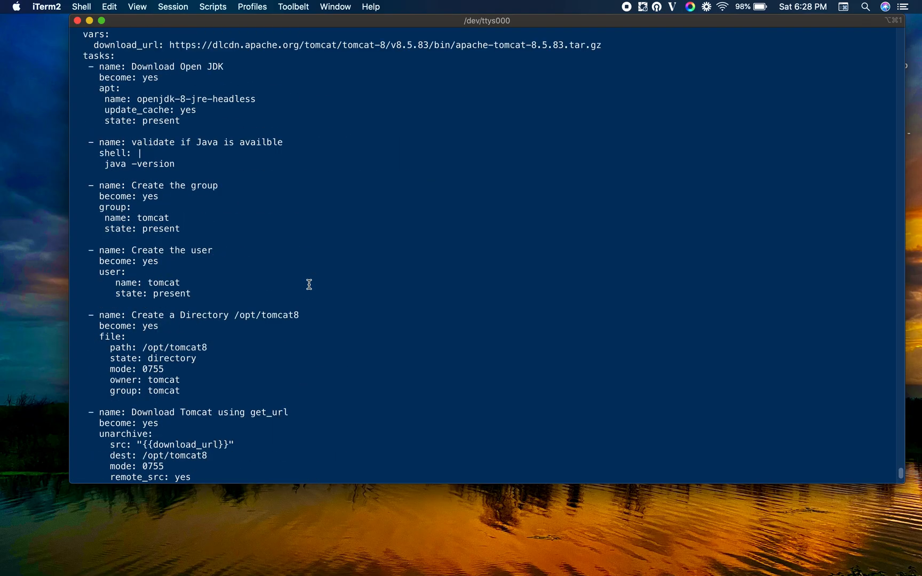
scroll(up, 3)
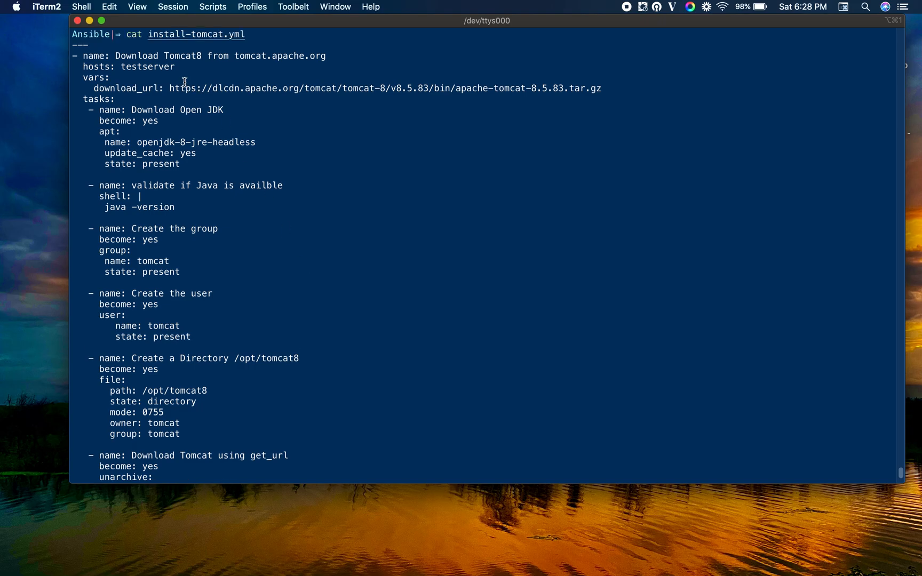
mouse_move(203, 161)
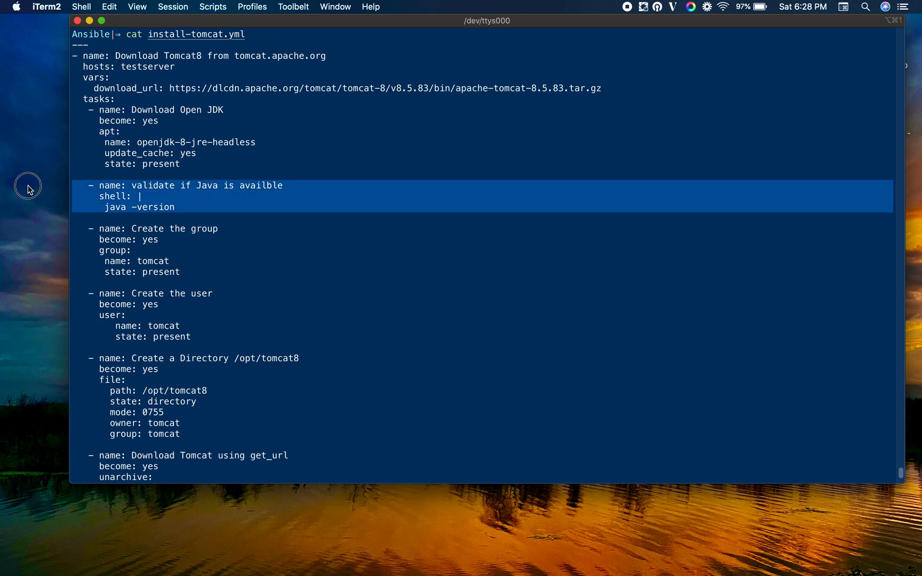
mouse_move(220, 200)
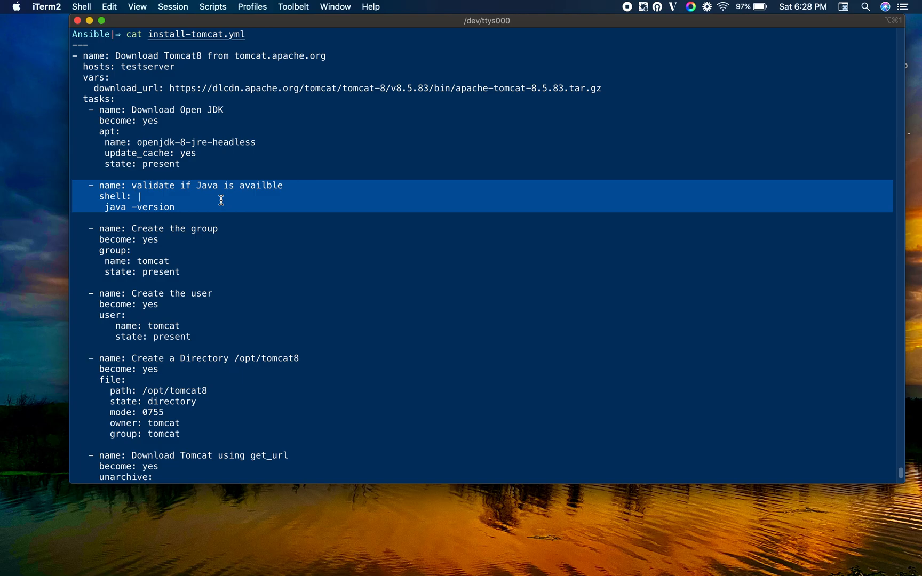
mouse_move(143, 240)
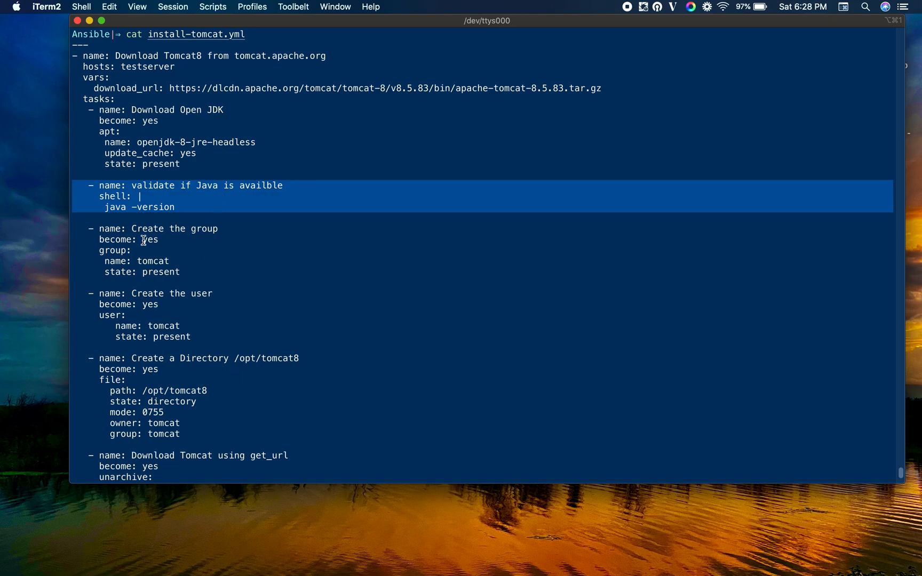
click(197, 209)
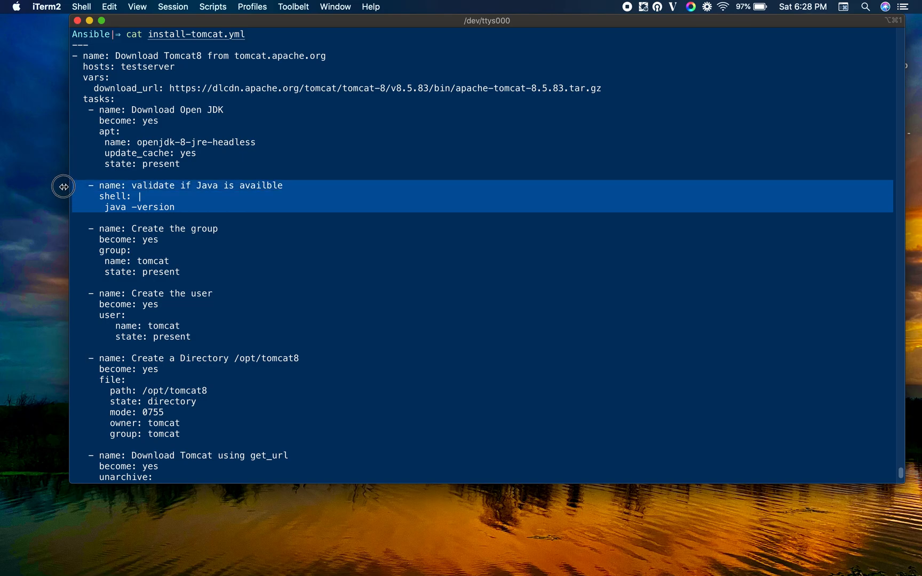
mouse_move(63, 186)
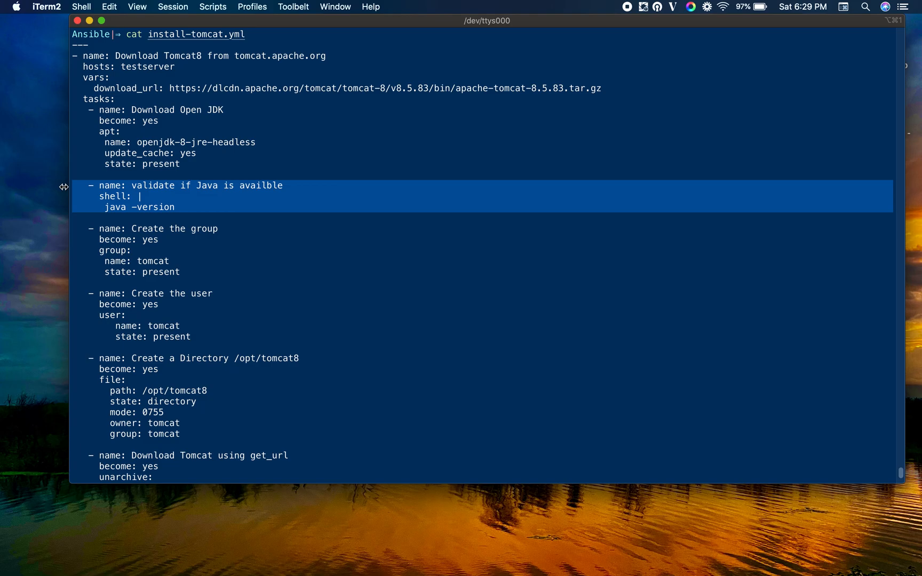
mouse_move(190, 305)
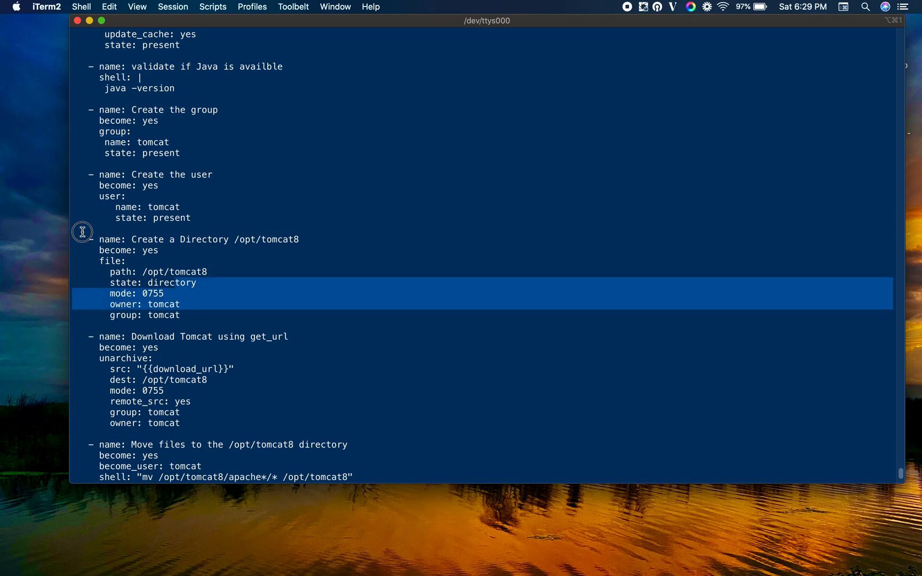
Step: Scroll through the playbook's directory, Tomcat download, file-move and systemd service tasks
click(105, 261)
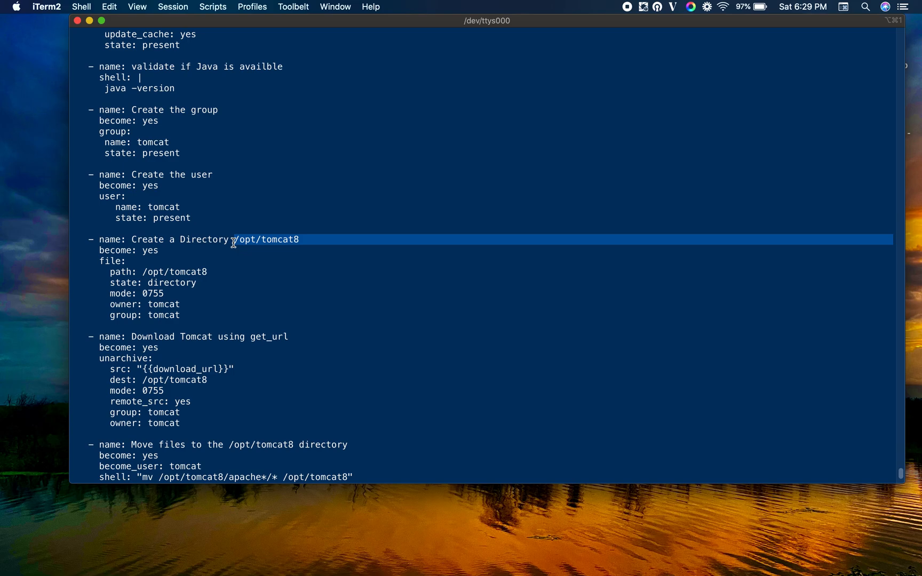
mouse_move(295, 316)
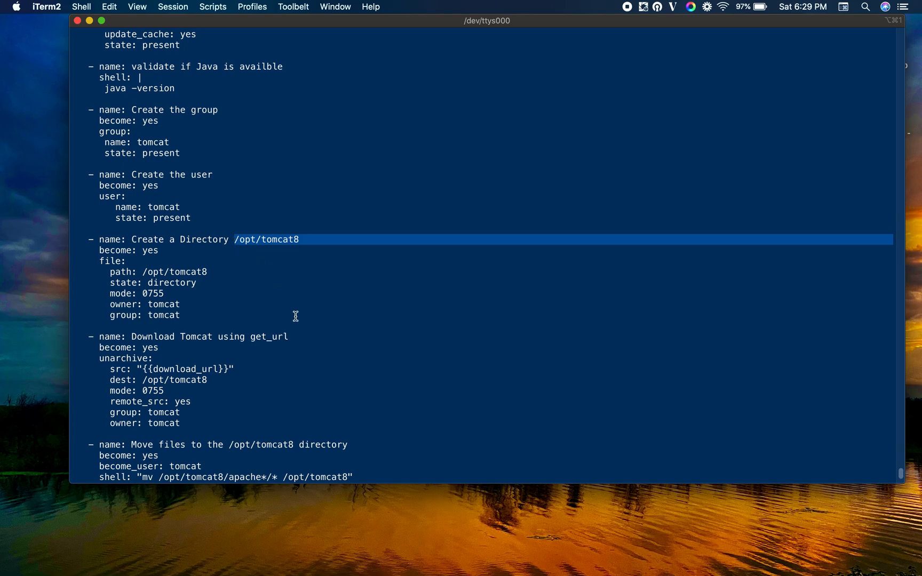
scroll(down, 3)
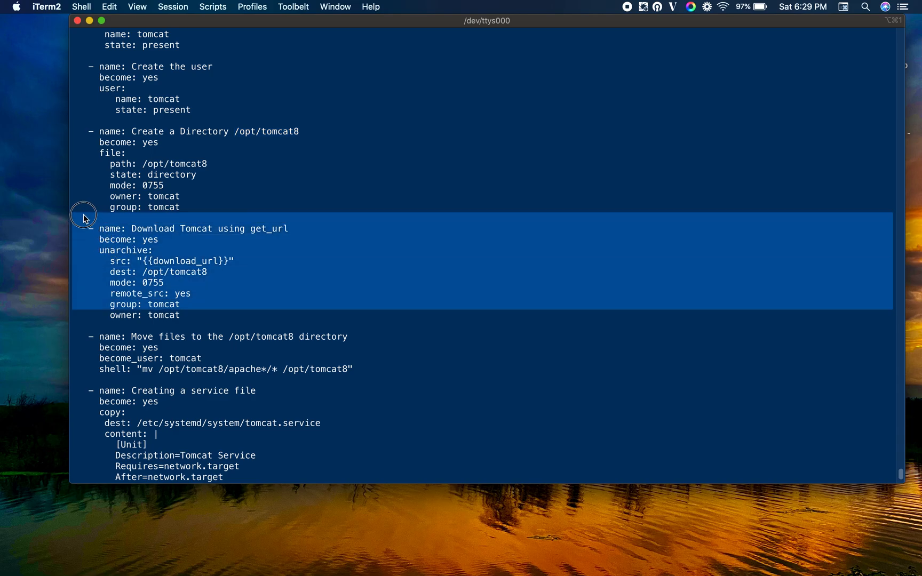
click(265, 306)
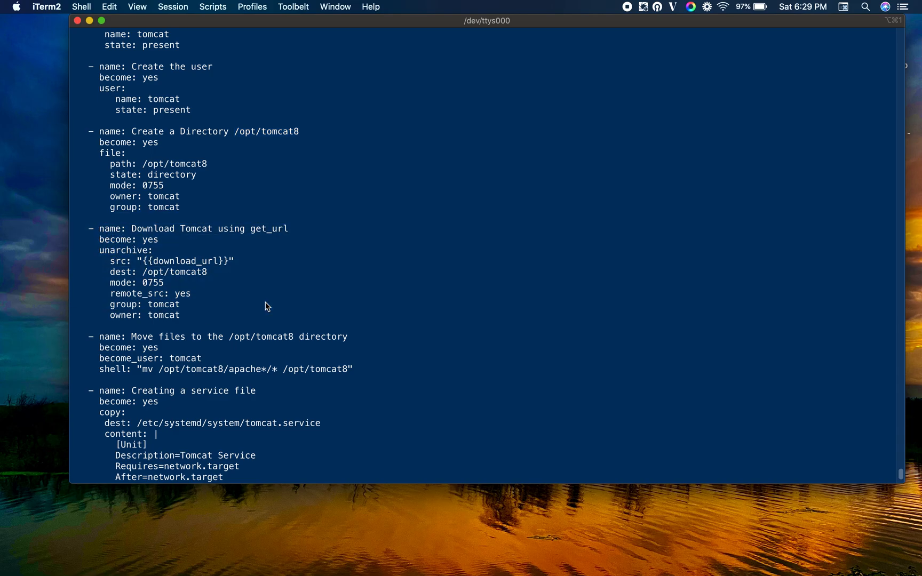
mouse_move(293, 230)
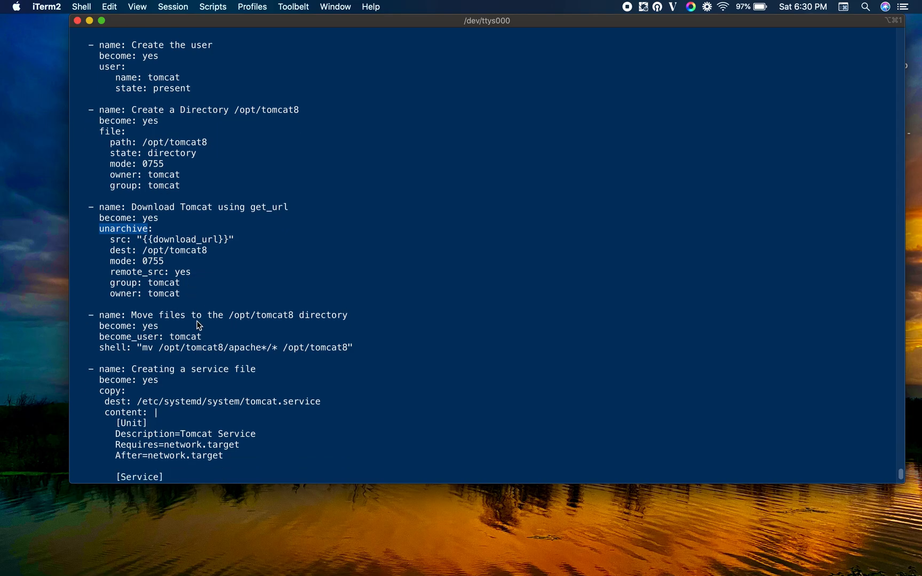
scroll(down, 3)
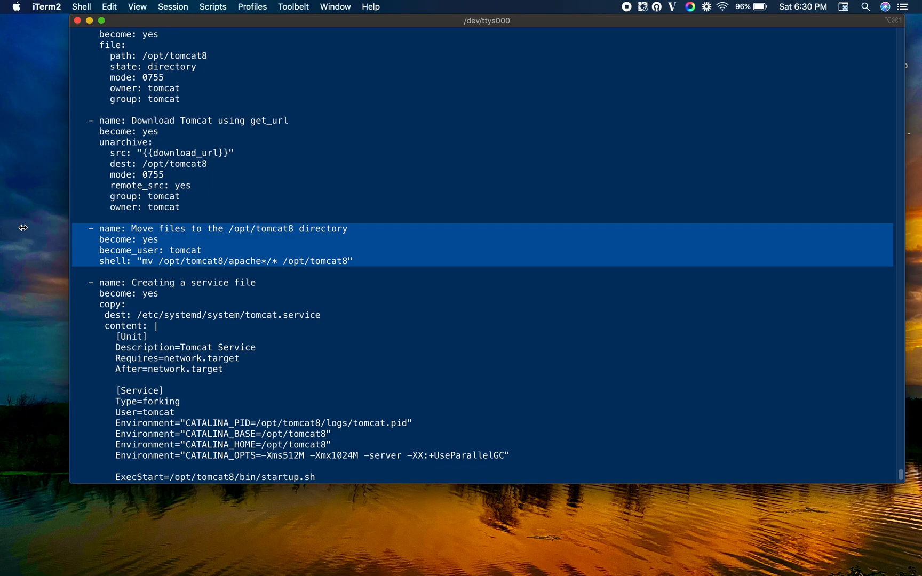
scroll(down, 3)
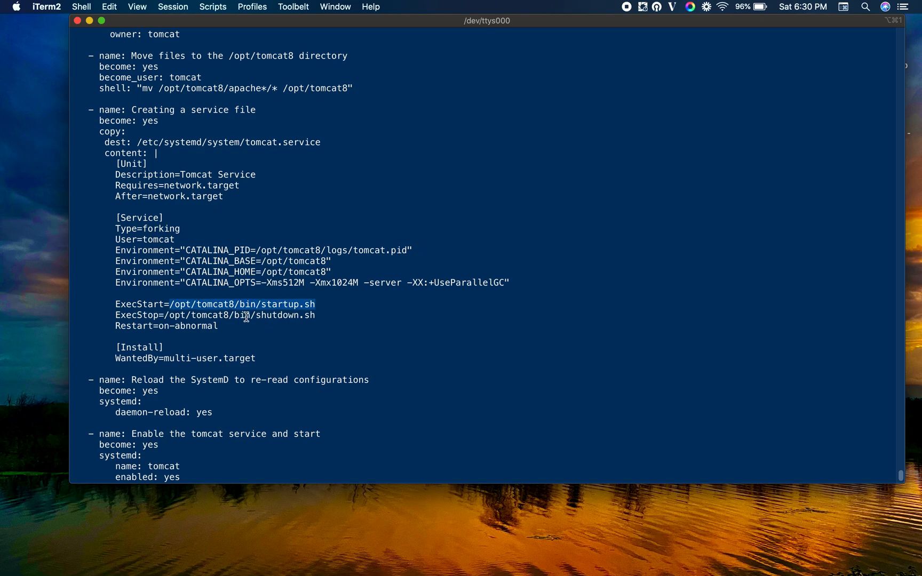
mouse_move(268, 304)
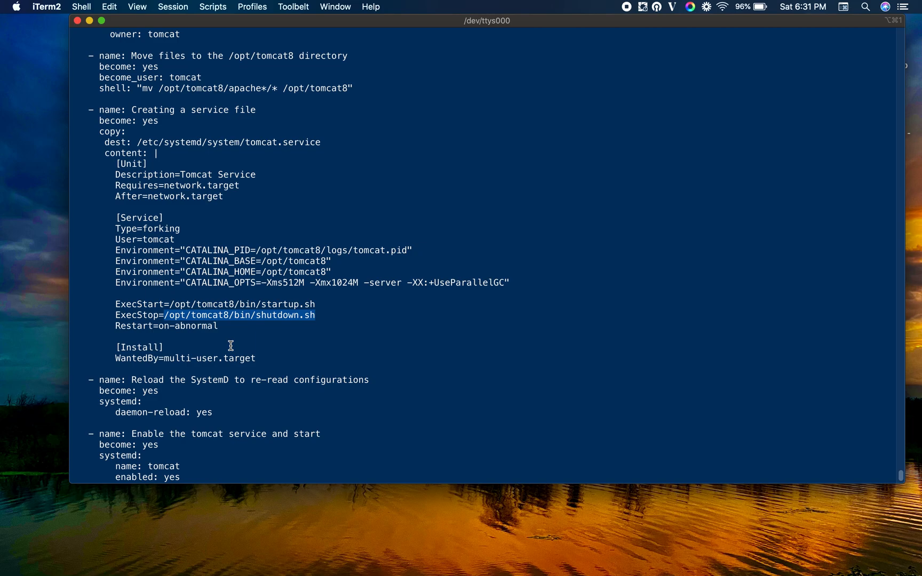
scroll(down, 3)
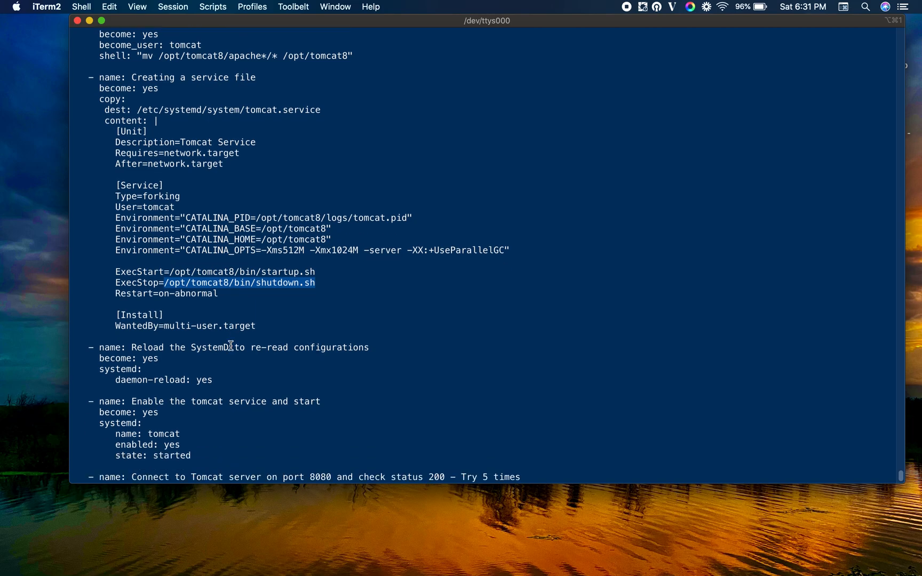
scroll(down, 3)
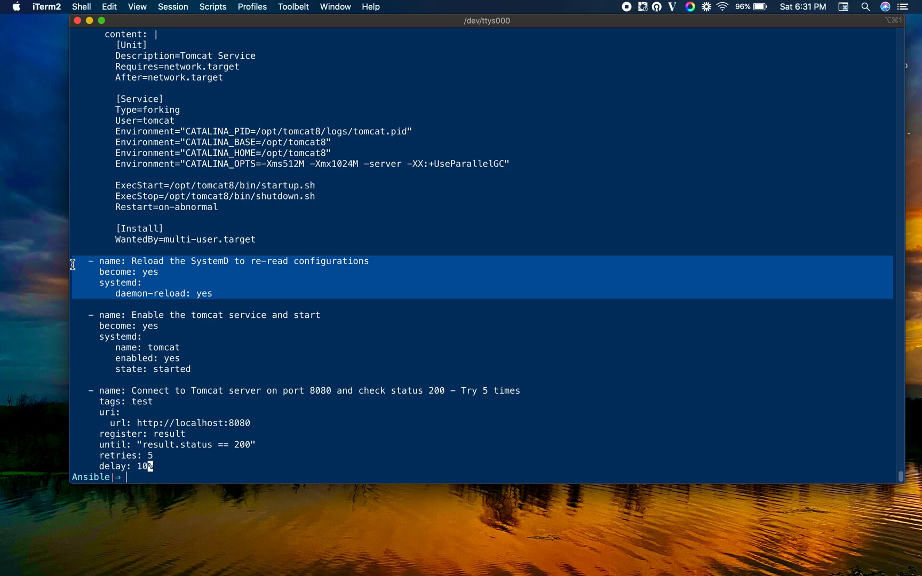
mouse_move(219, 347)
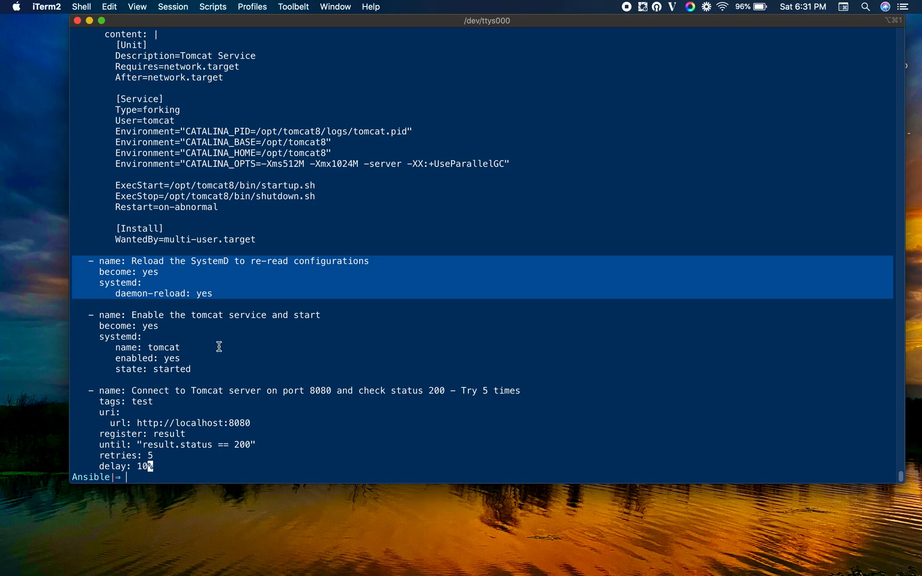
mouse_move(238, 296)
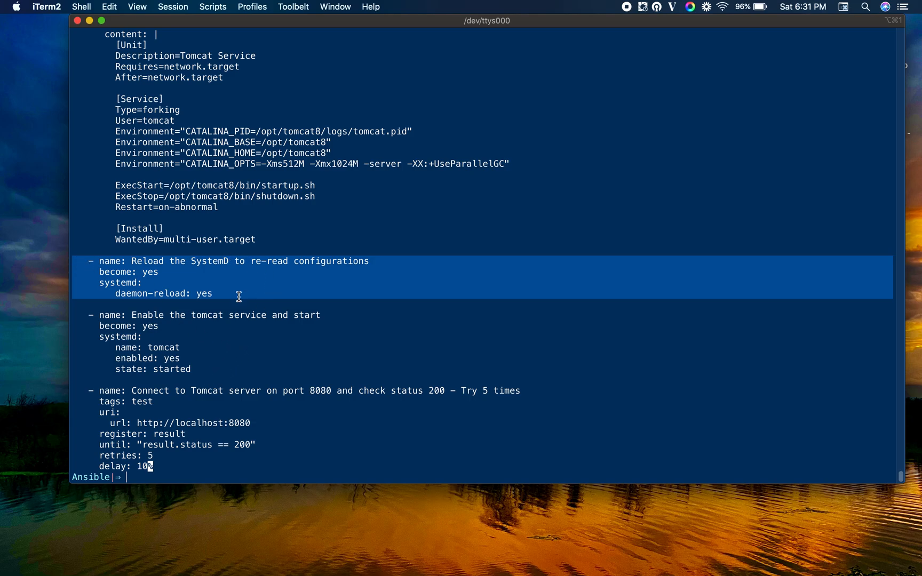
click(28, 310)
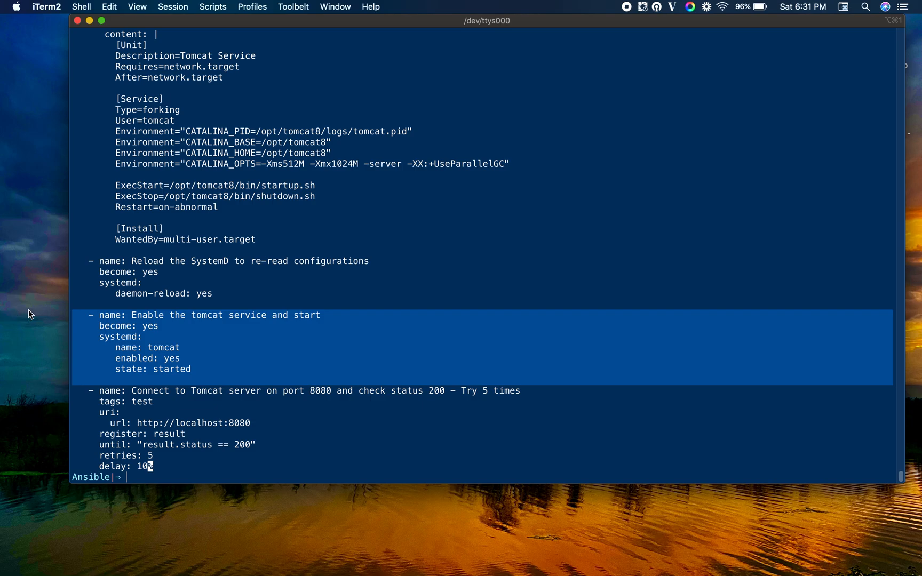
mouse_move(112, 341)
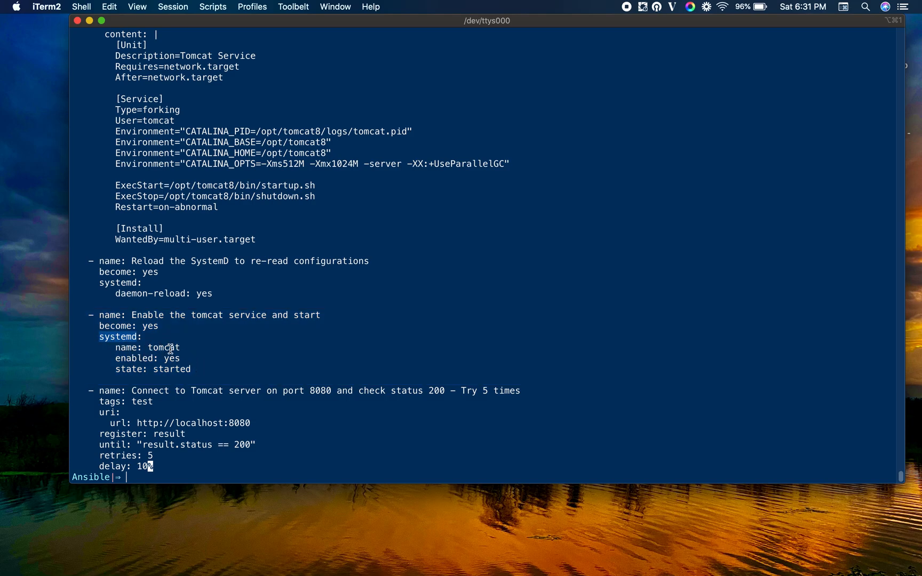
double_click(164, 347)
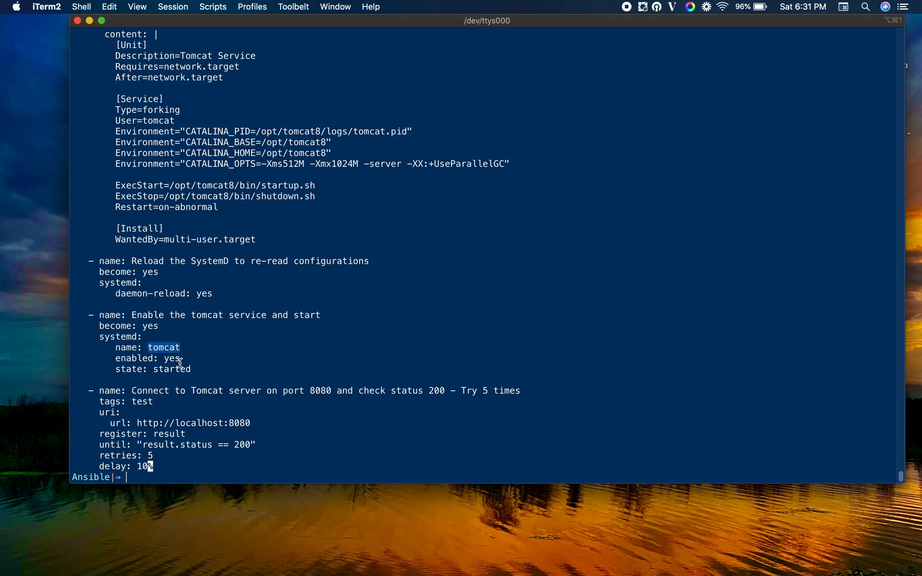
mouse_move(183, 365)
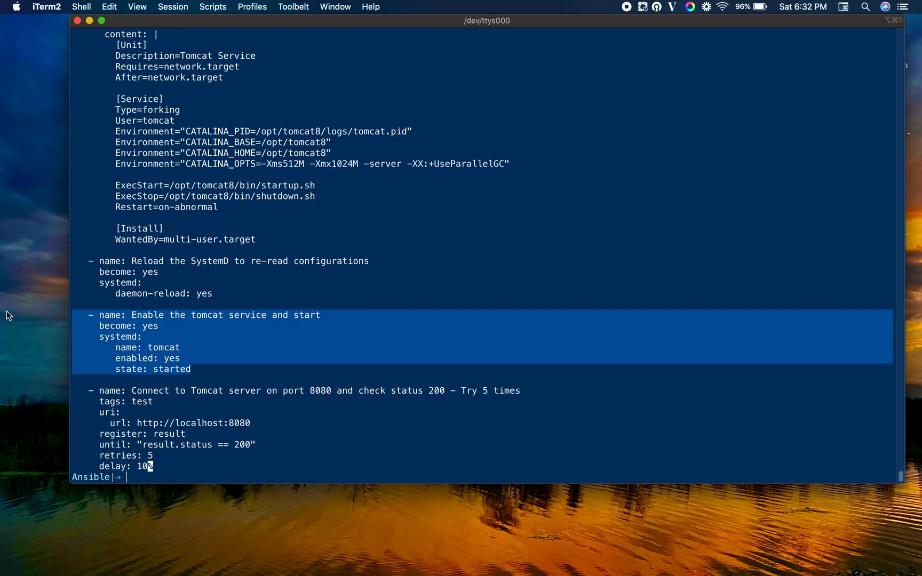
click(168, 468)
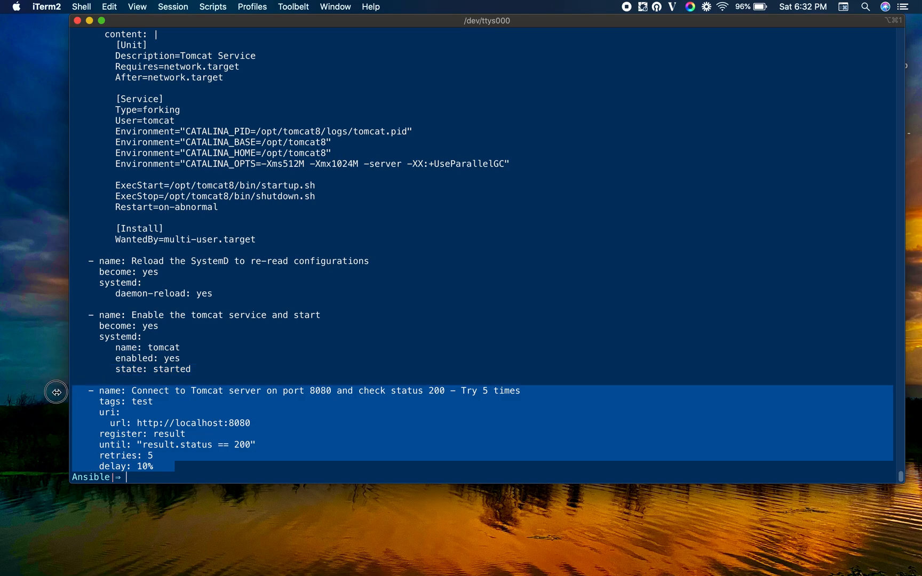
mouse_move(56, 391)
text(clear)
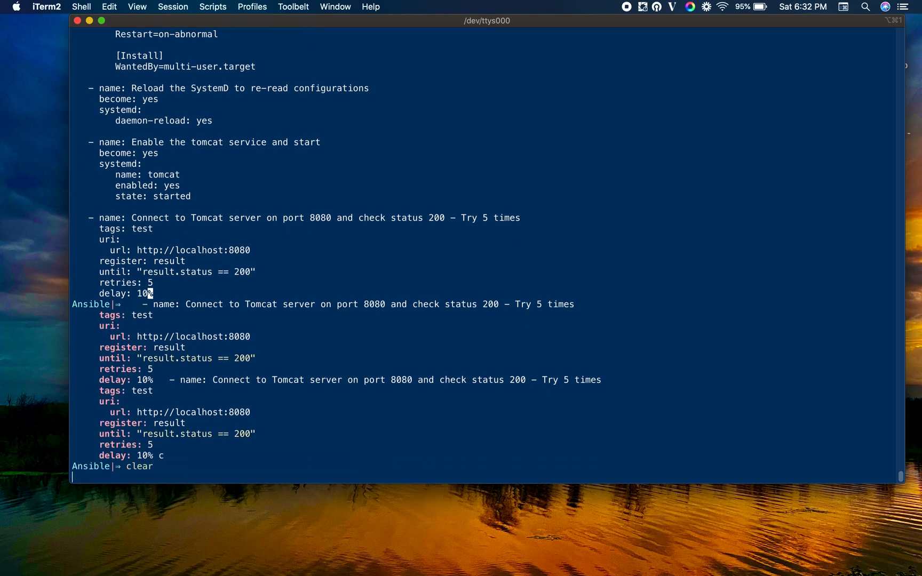
Step: Clear the terminal screen and list the directory files
key(Return)
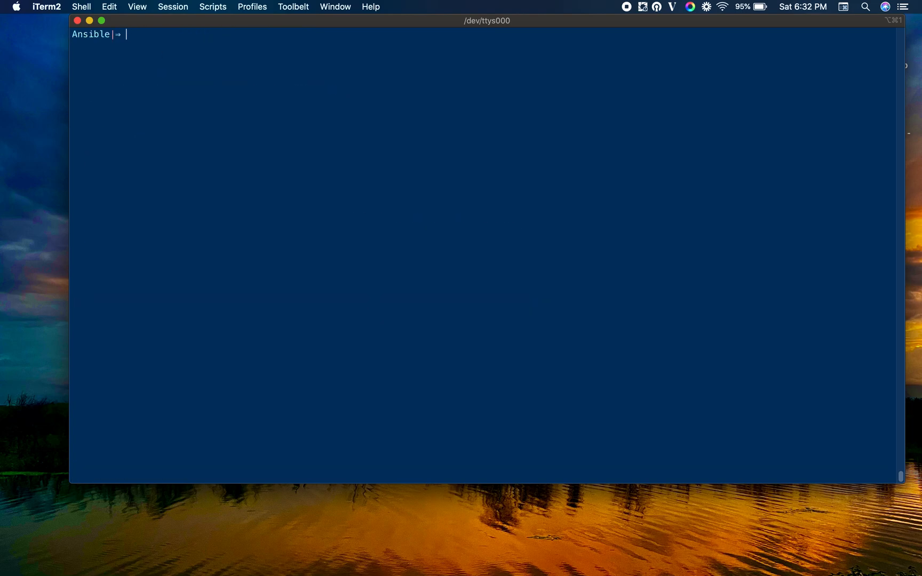
text(ls)
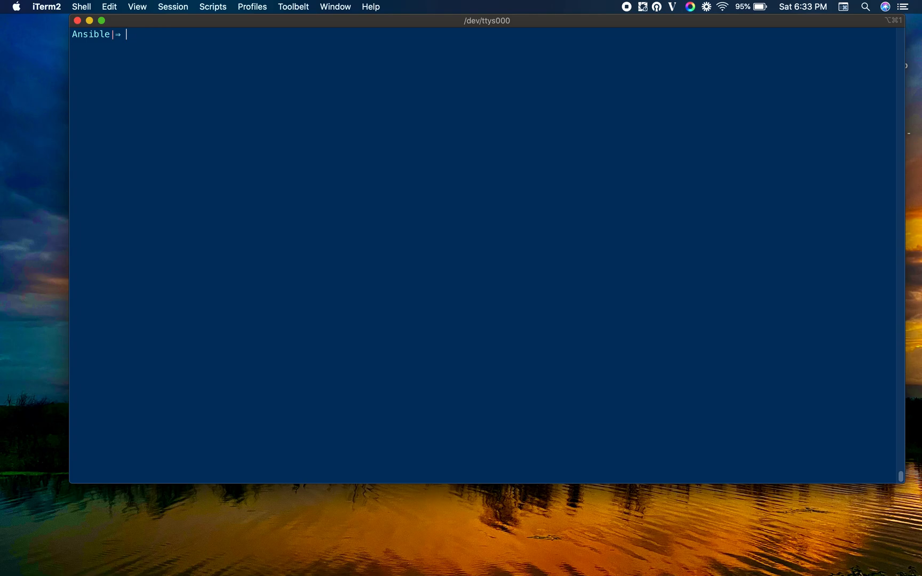
text(ls)
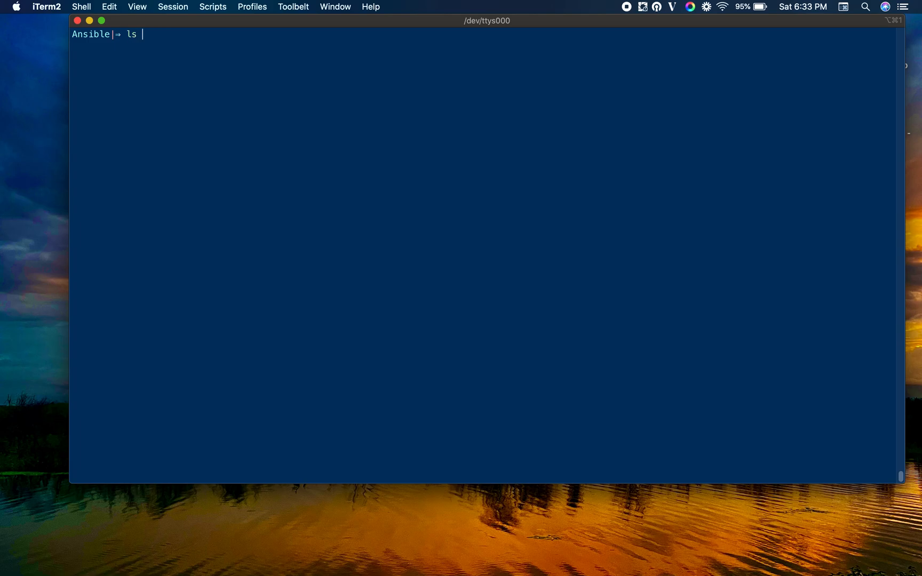
Step: Compose the command ansible-playbook install-tomcat.yml at the prompt
text(ansible =)
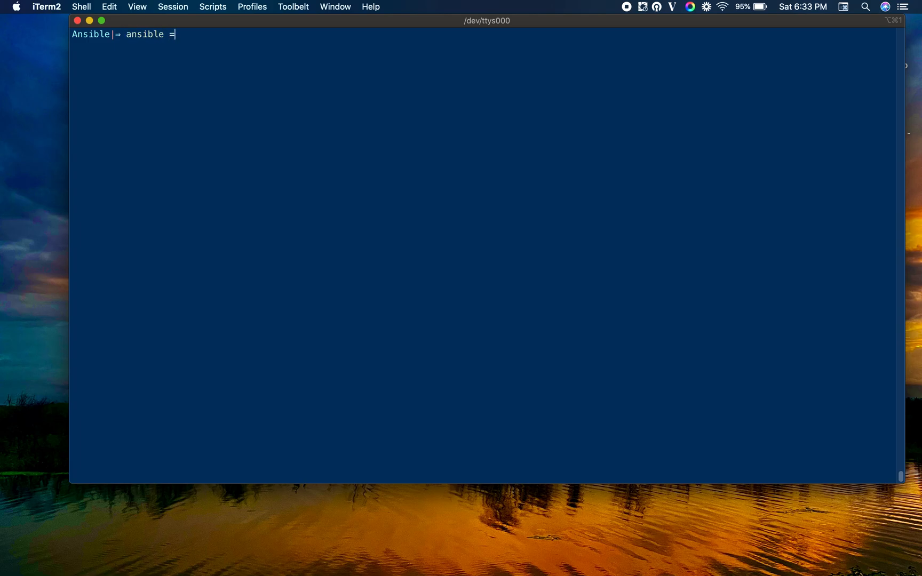
key(Backspace)
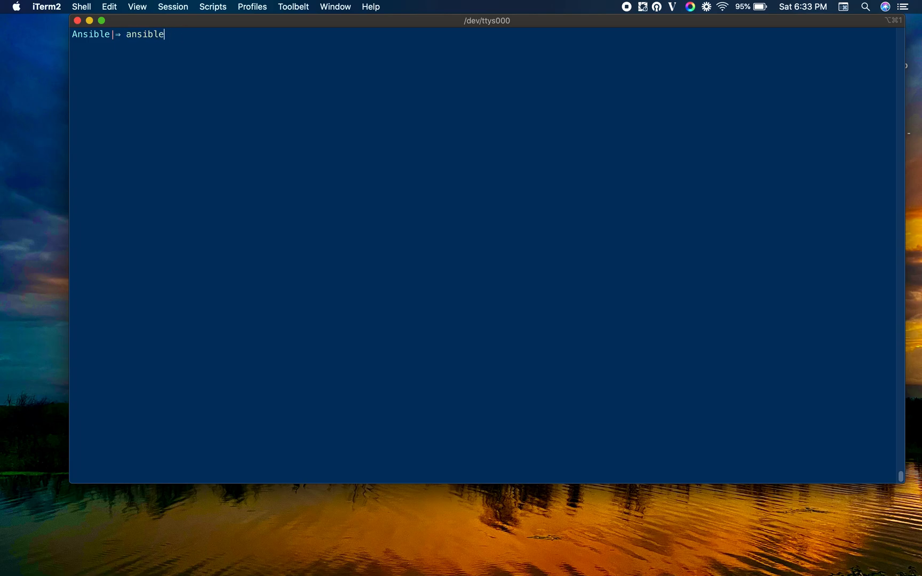
text(-playbook)
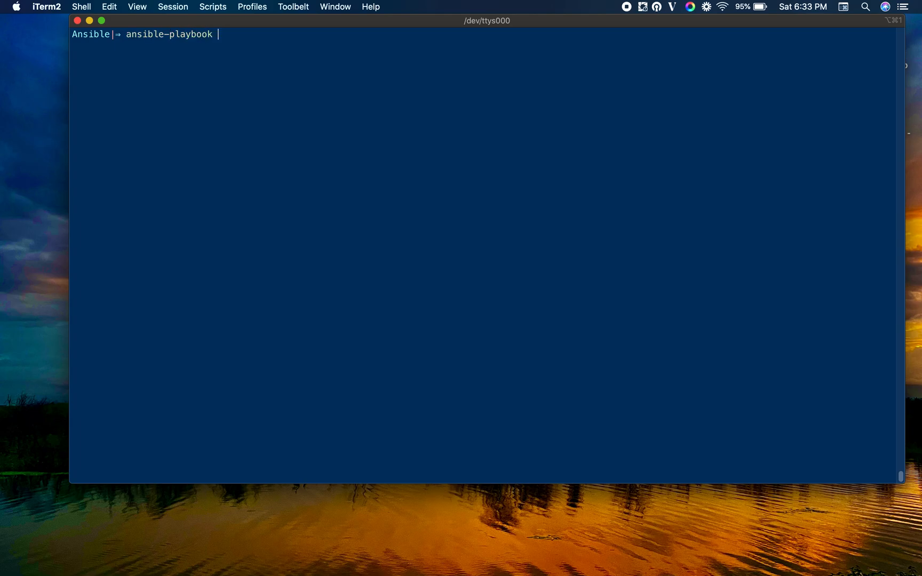
text(install)
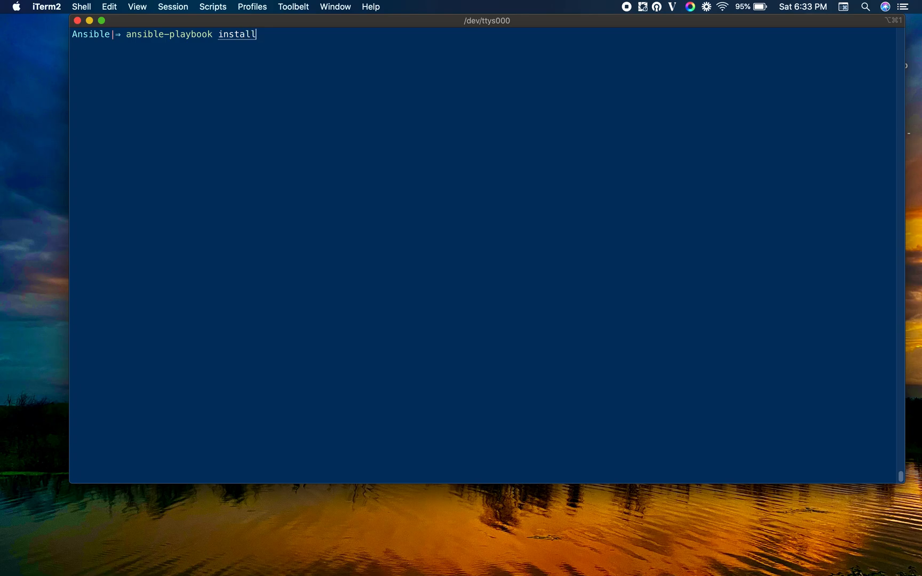
text(-tomcat.yml)
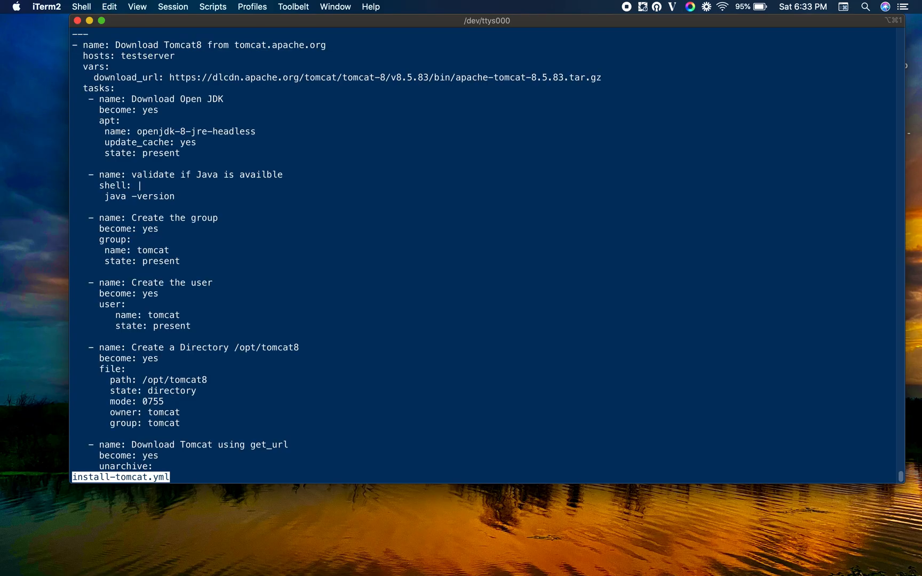
Step: Highlight the download_url variable pointing to the Tomcat 8.5.83 tarball in install-tomcat.yml
double_click(148, 56)
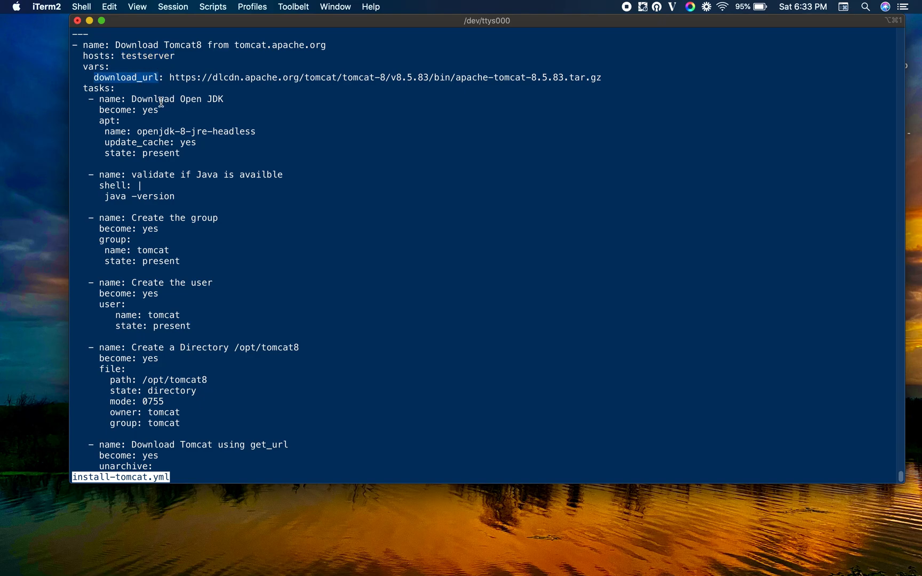
mouse_move(191, 77)
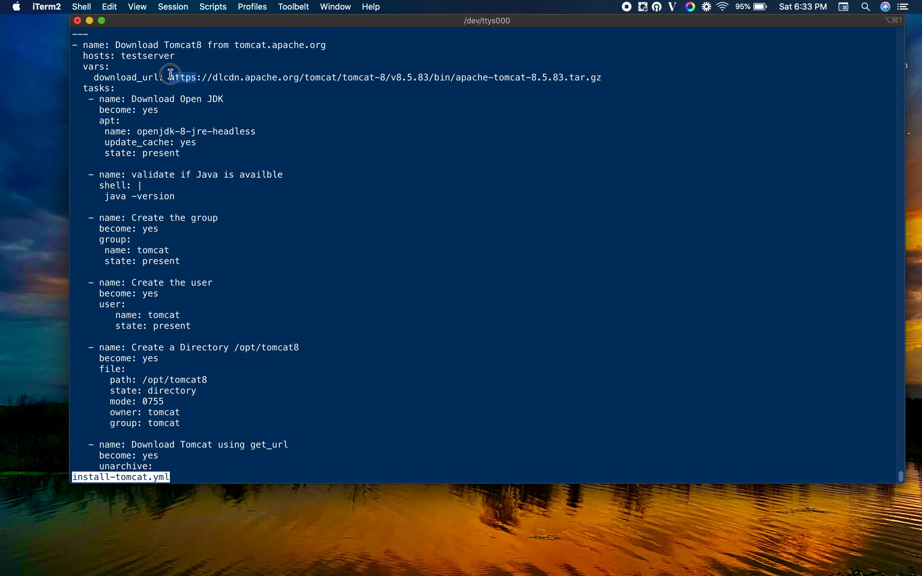
mouse_move(612, 87)
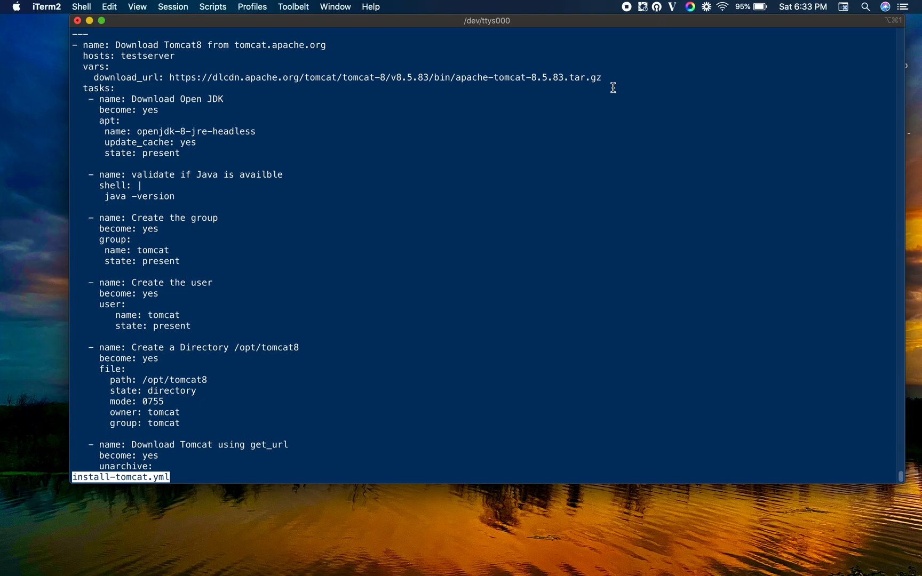
mouse_move(607, 80)
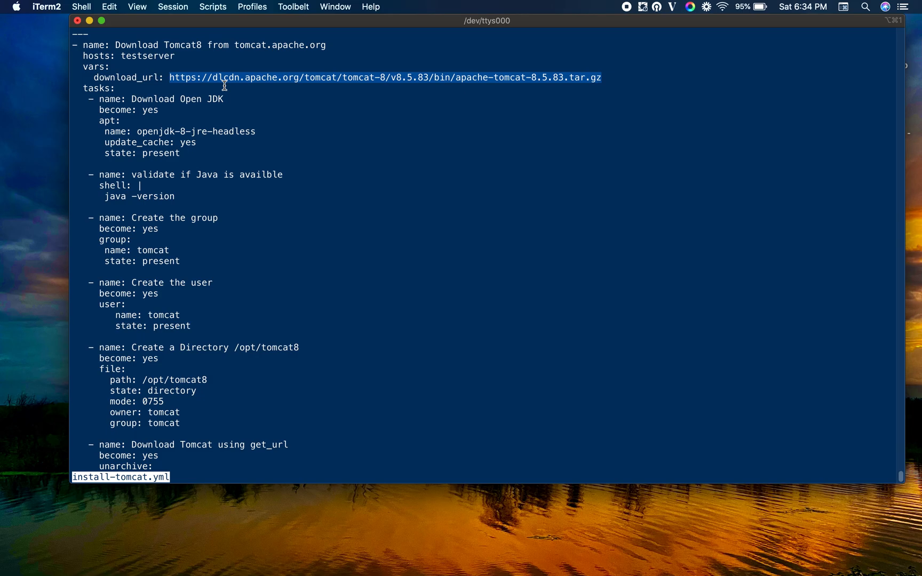
mouse_move(388, 162)
text(ansible-playbook instal)
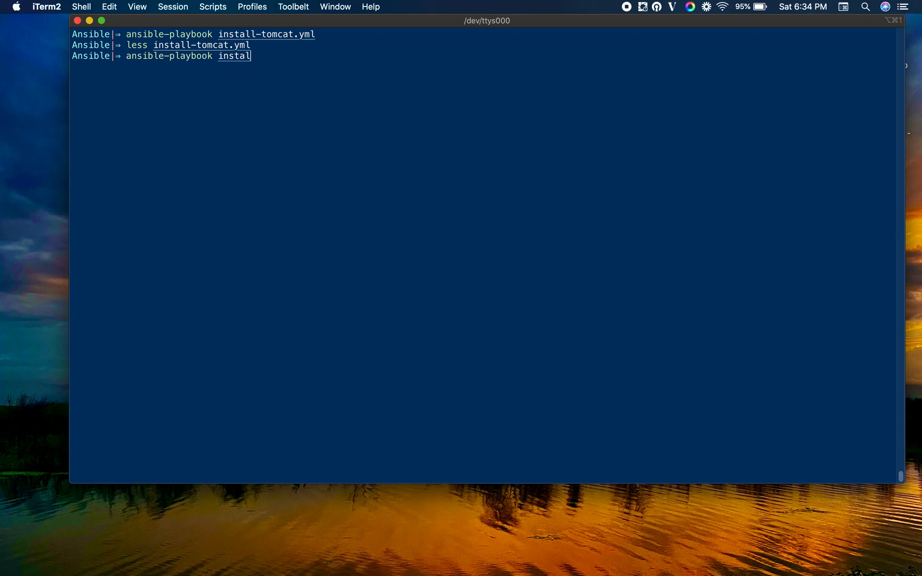
Step: Run ansible-playbook install-tomcat.yml against testserver and wait for the PLAY RECAP
key(Return)
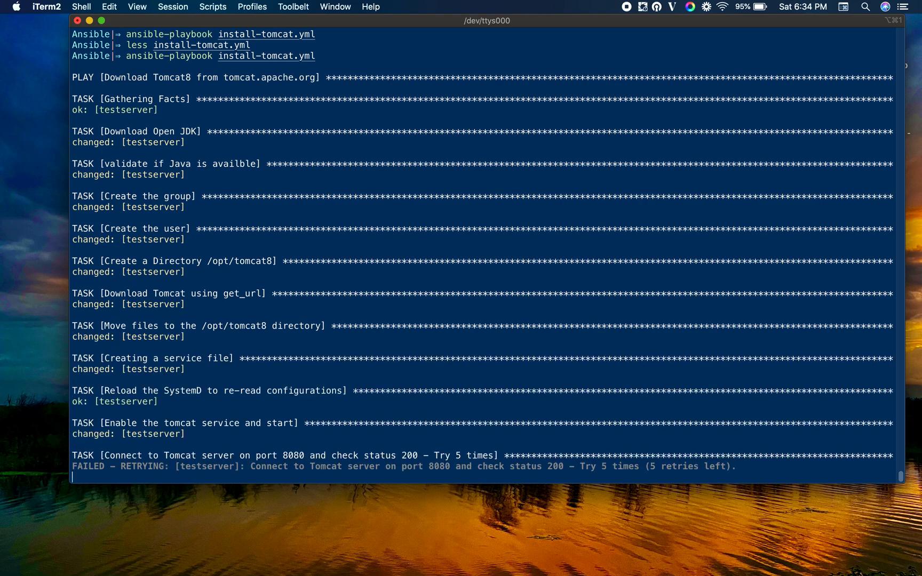
mouse_move(581, 269)
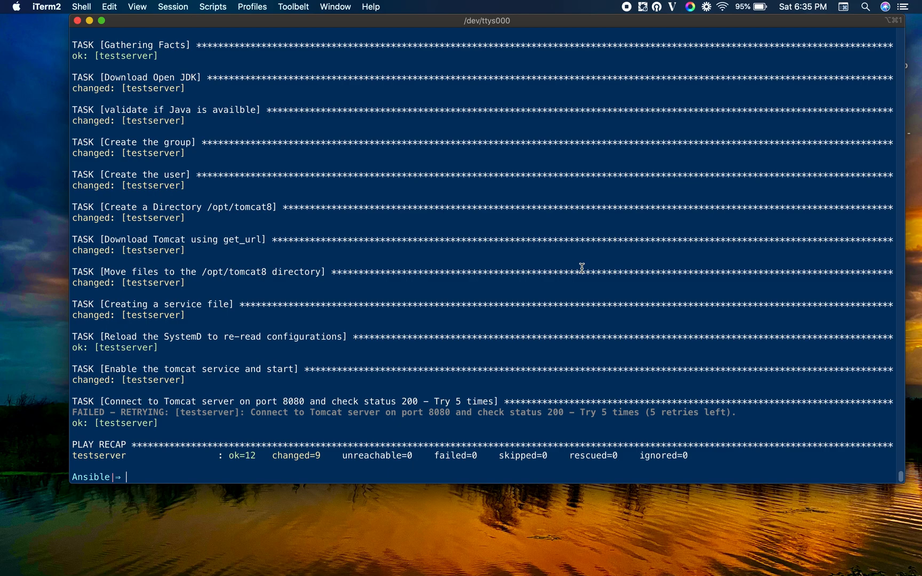
mouse_move(749, 413)
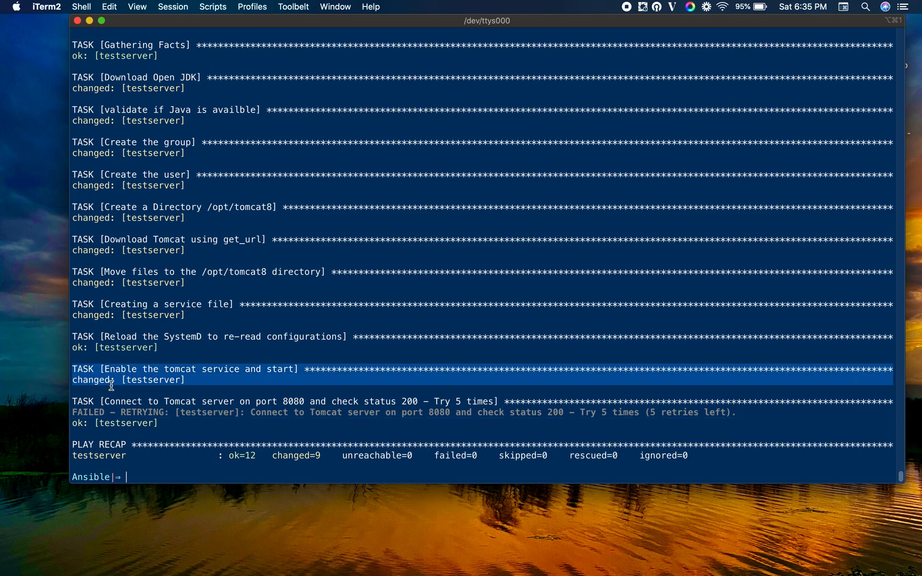
mouse_move(164, 418)
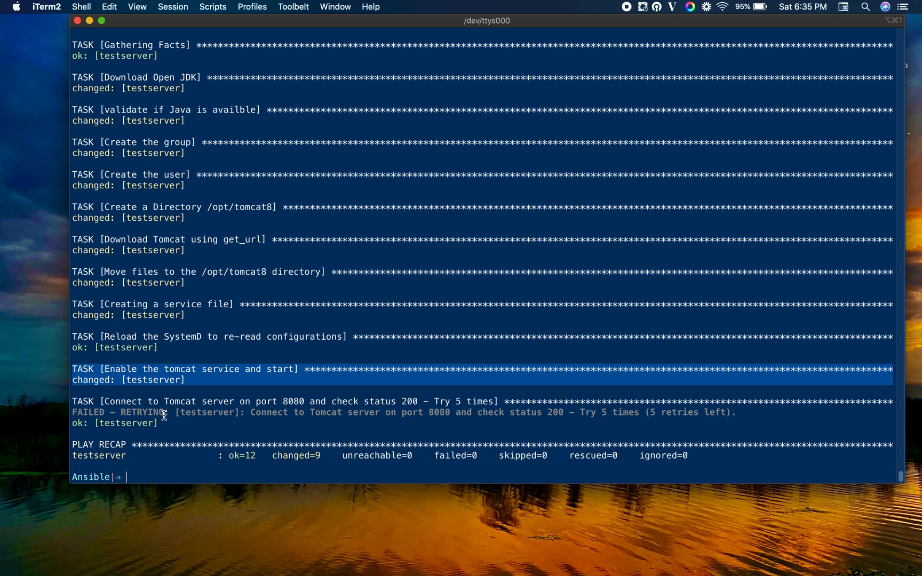
mouse_move(310, 398)
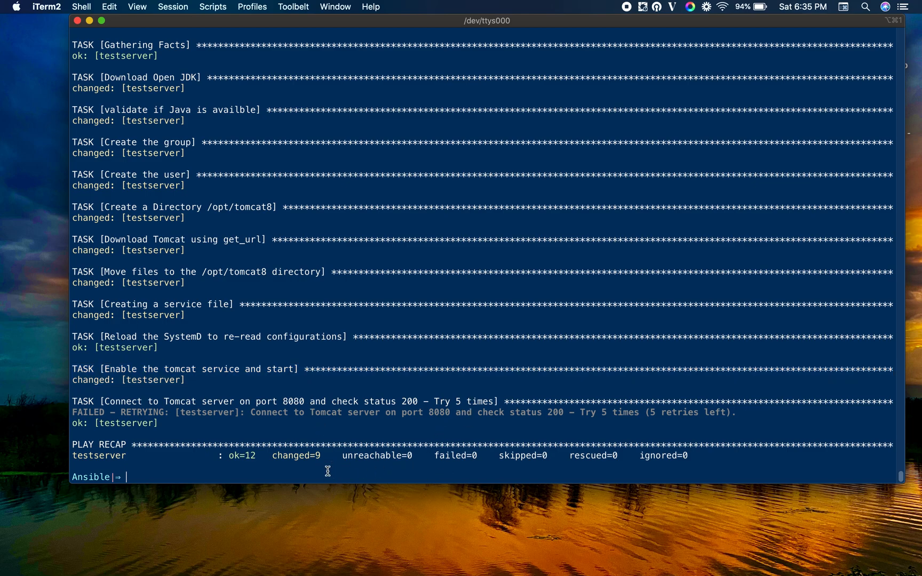
mouse_move(496, 136)
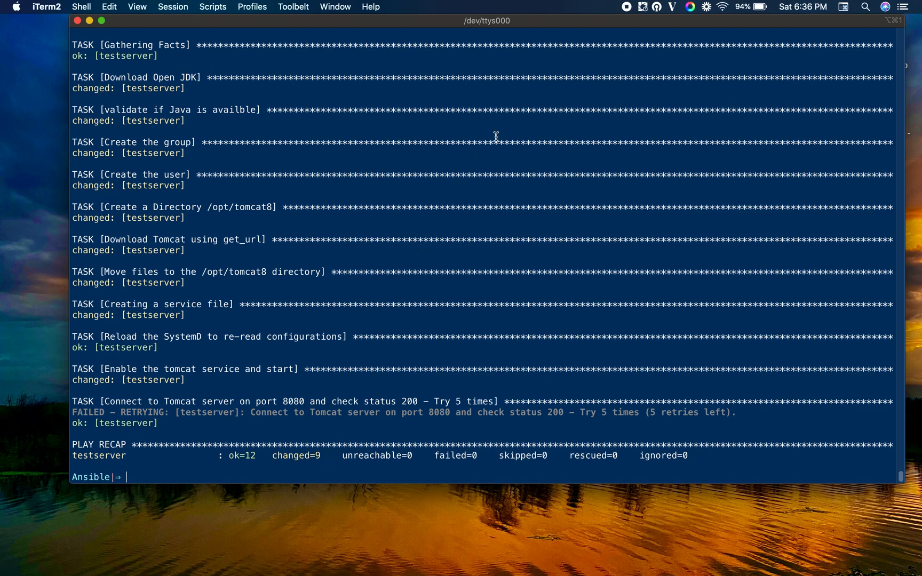